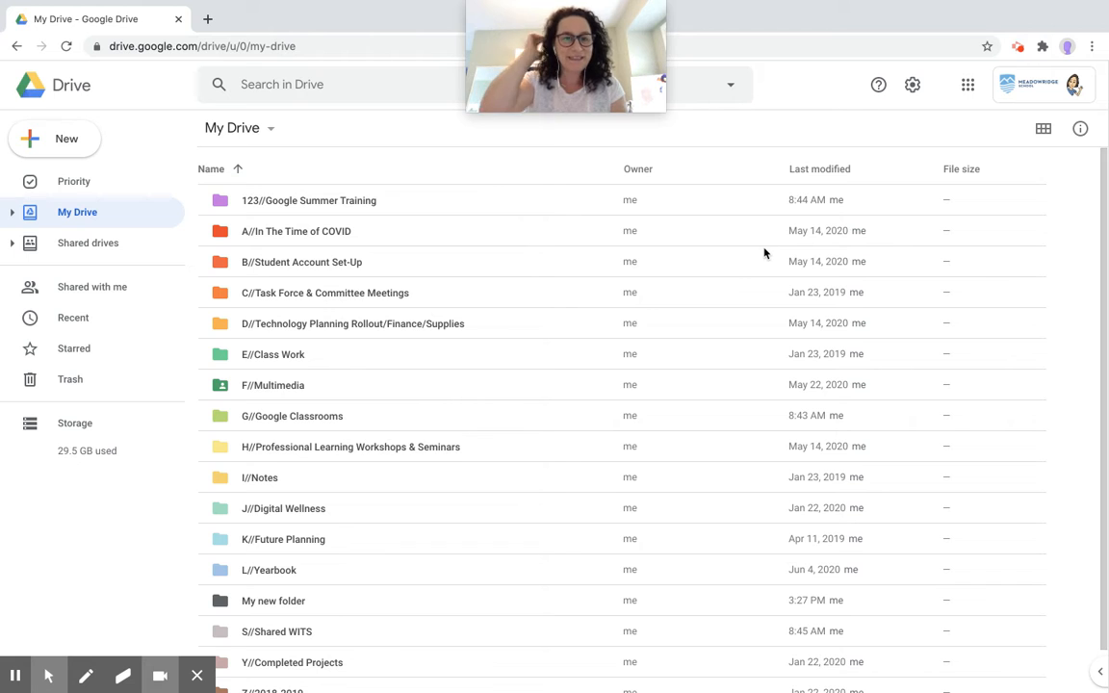
{"action": "mouse_move", "coordinate": [279, 198]}
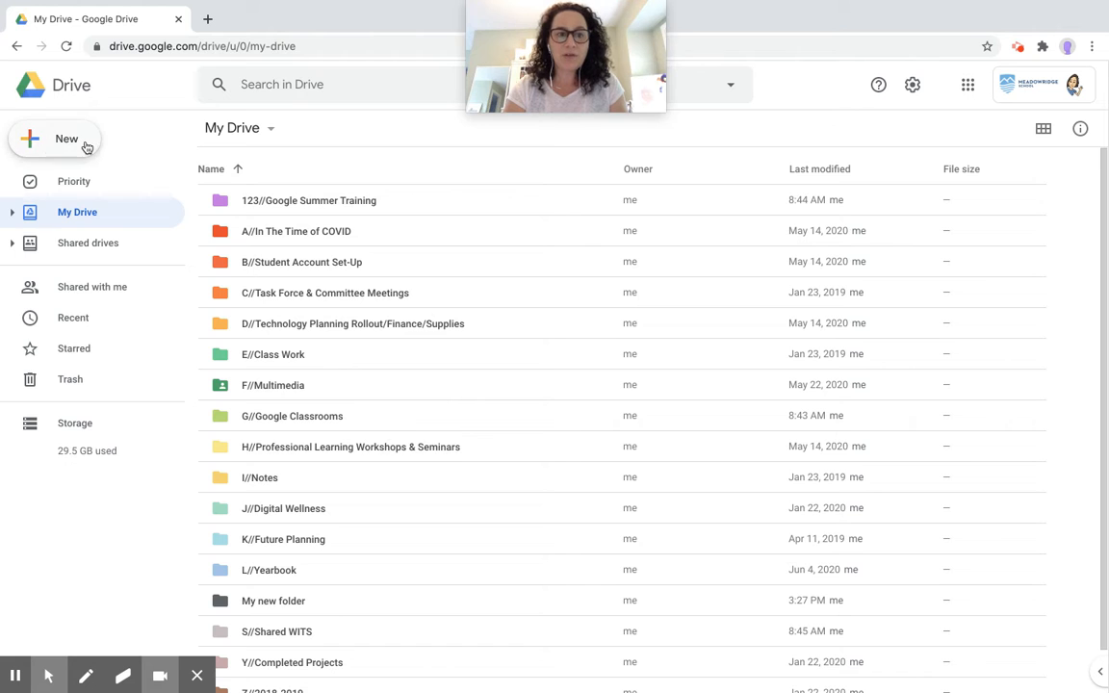
- Start a folder upload from the New menu, then cancel the file picker
{"action": "left_click", "coordinate": [55, 139]}
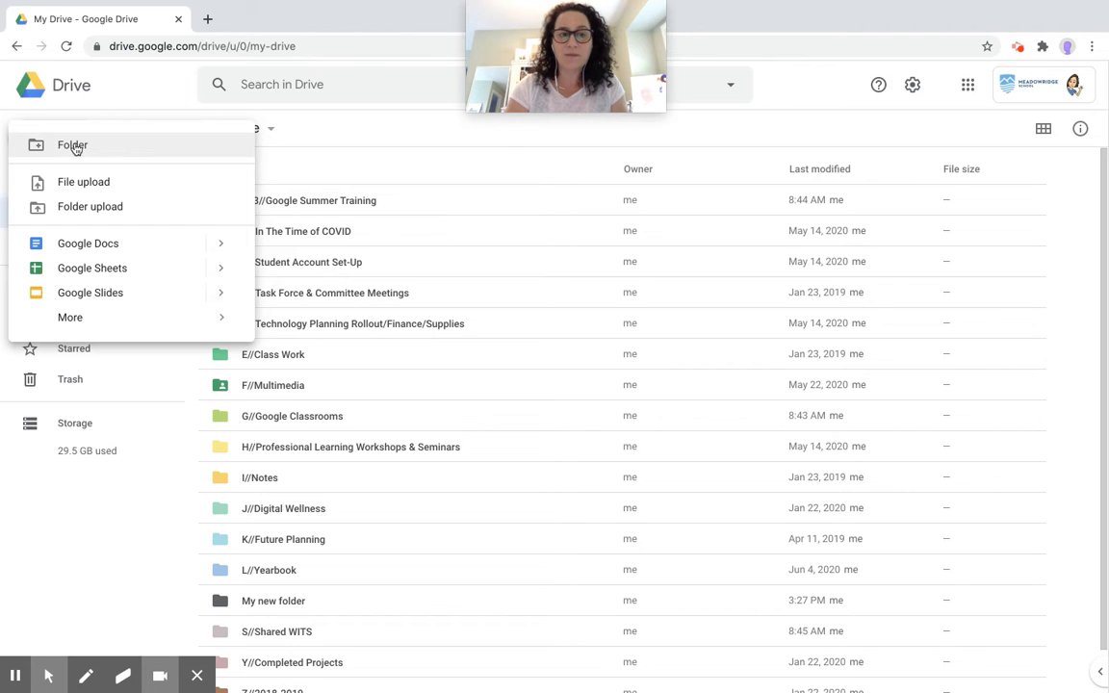
{"action": "mouse_move", "coordinate": [91, 206]}
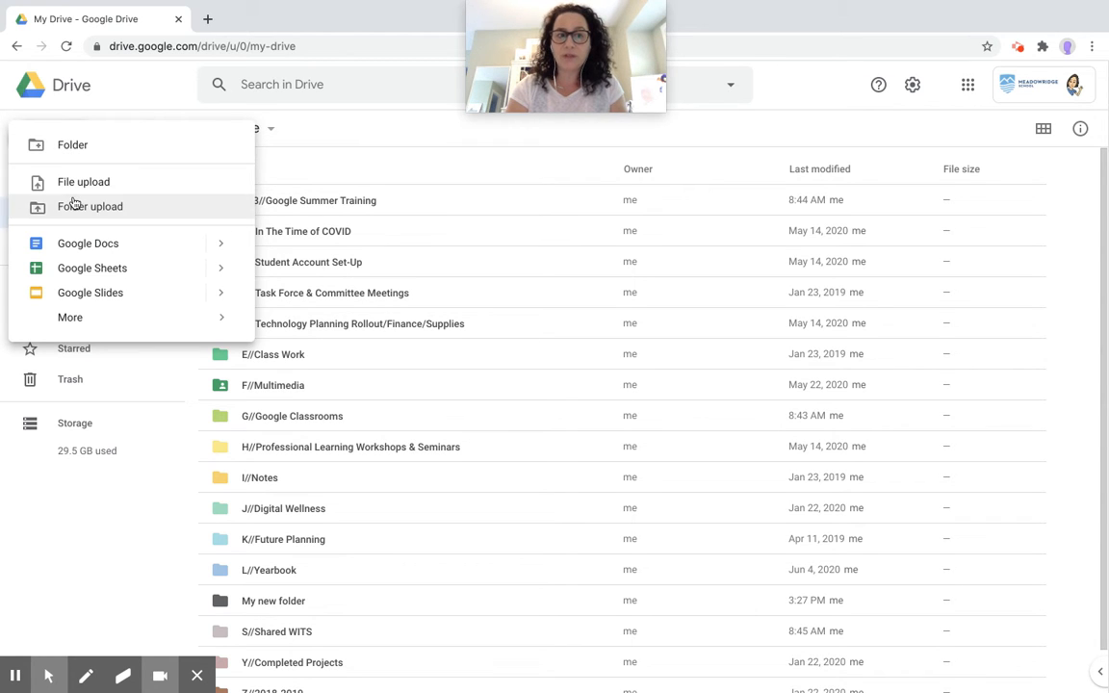
{"action": "mouse_move", "coordinate": [84, 182]}
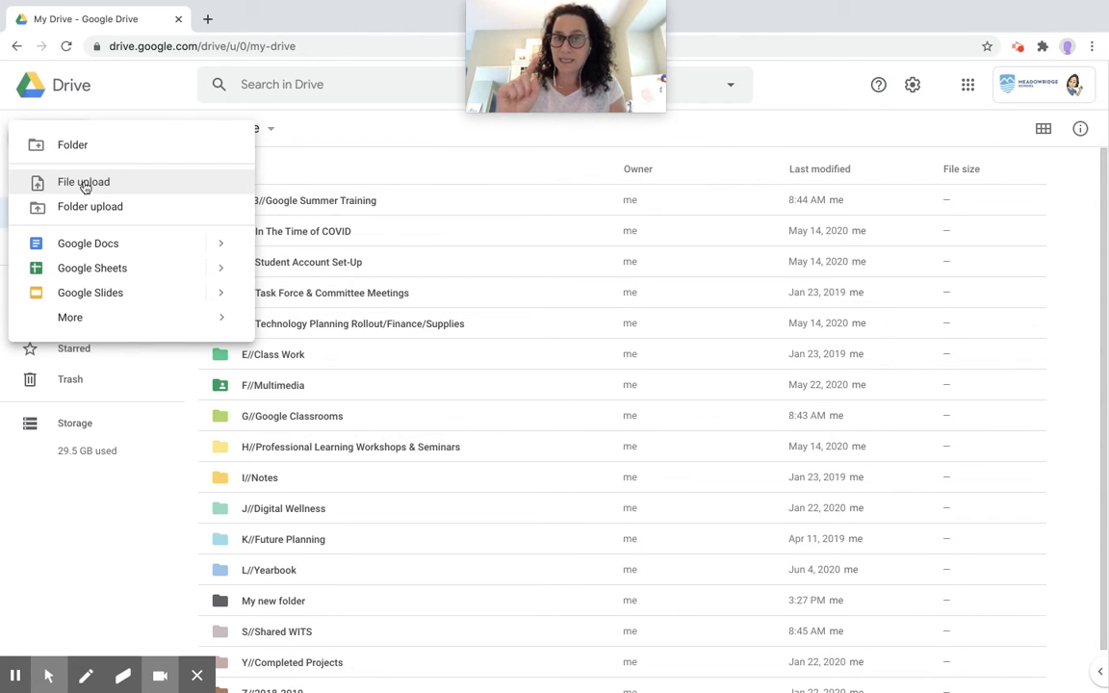
{"action": "mouse_move", "coordinate": [91, 211]}
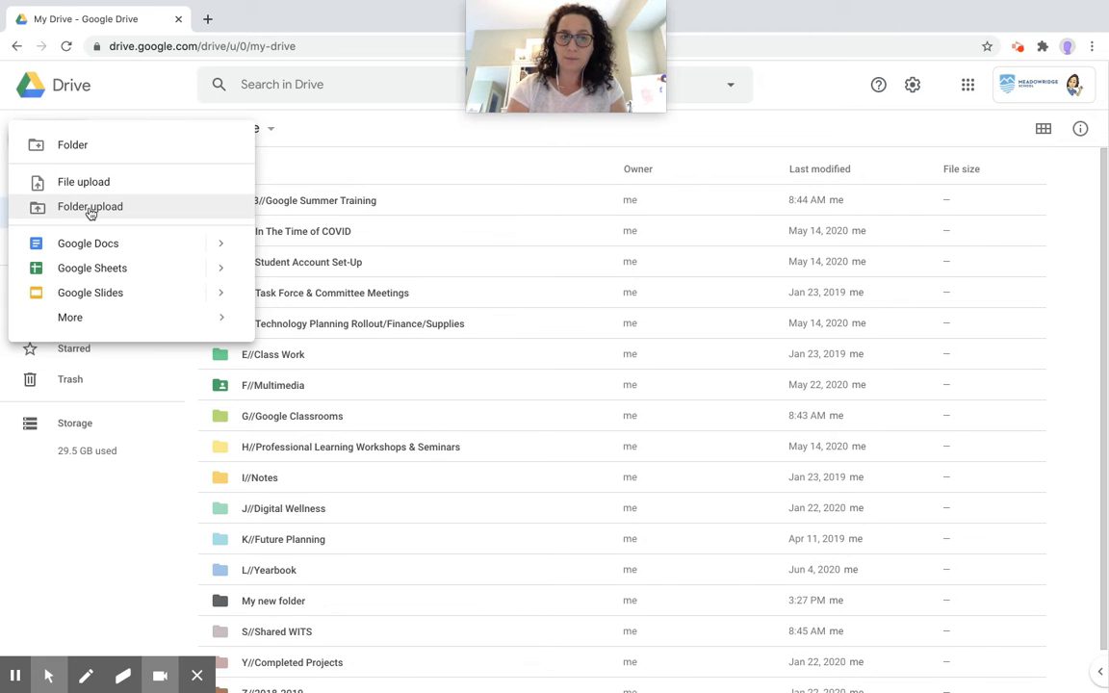
{"action": "left_click", "coordinate": [90, 206]}
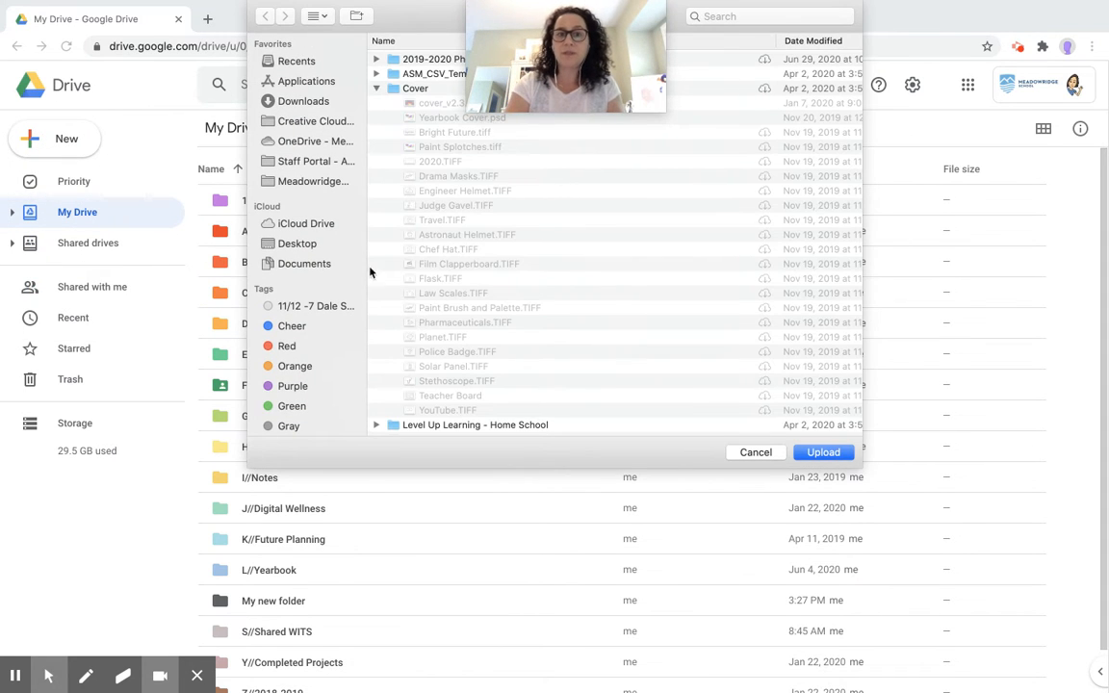
{"action": "left_click", "coordinate": [756, 452]}
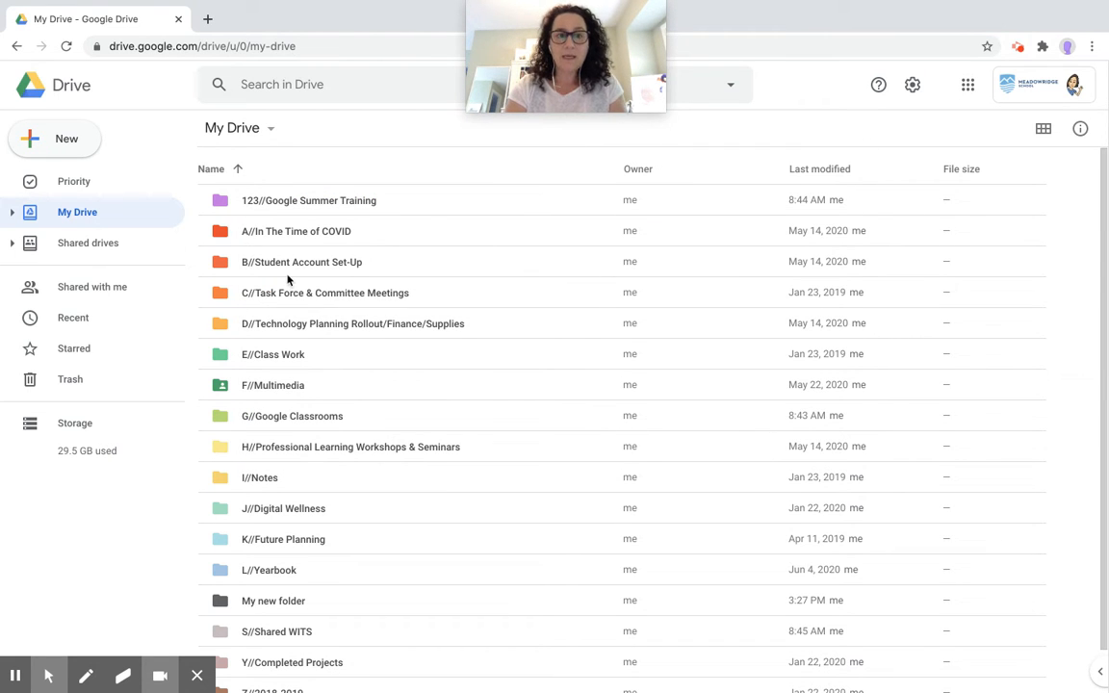
{"action": "mouse_move", "coordinate": [296, 212]}
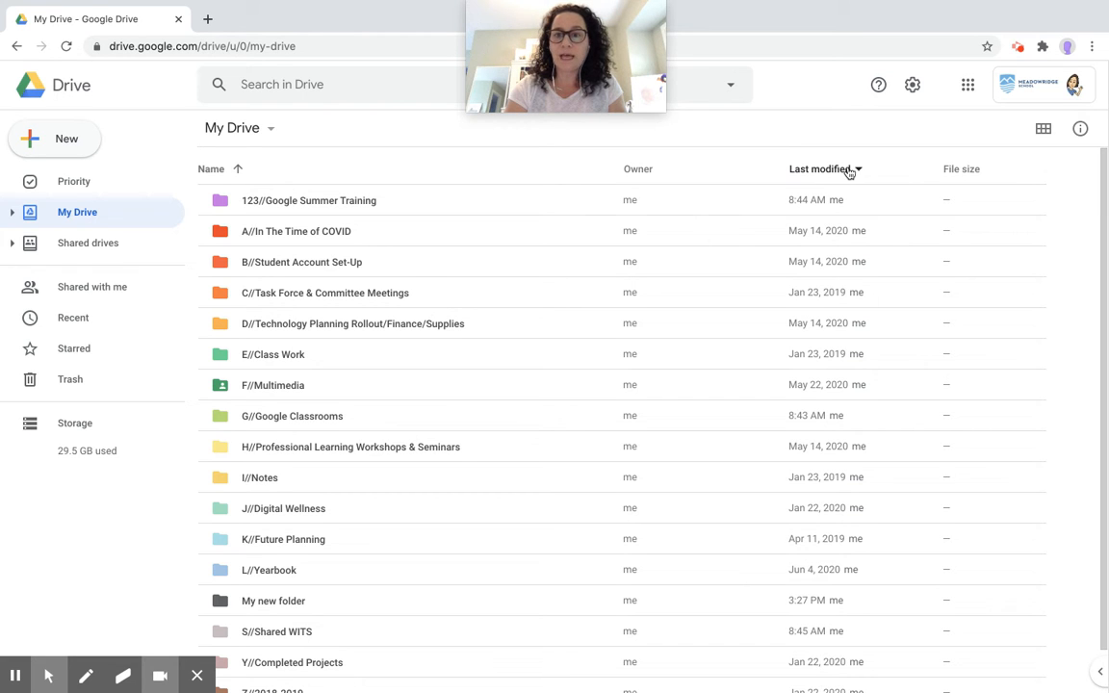
- Check the last-modified column options, re-sort folders by name, and open Drive Settings
{"action": "left_click", "coordinate": [825, 169]}
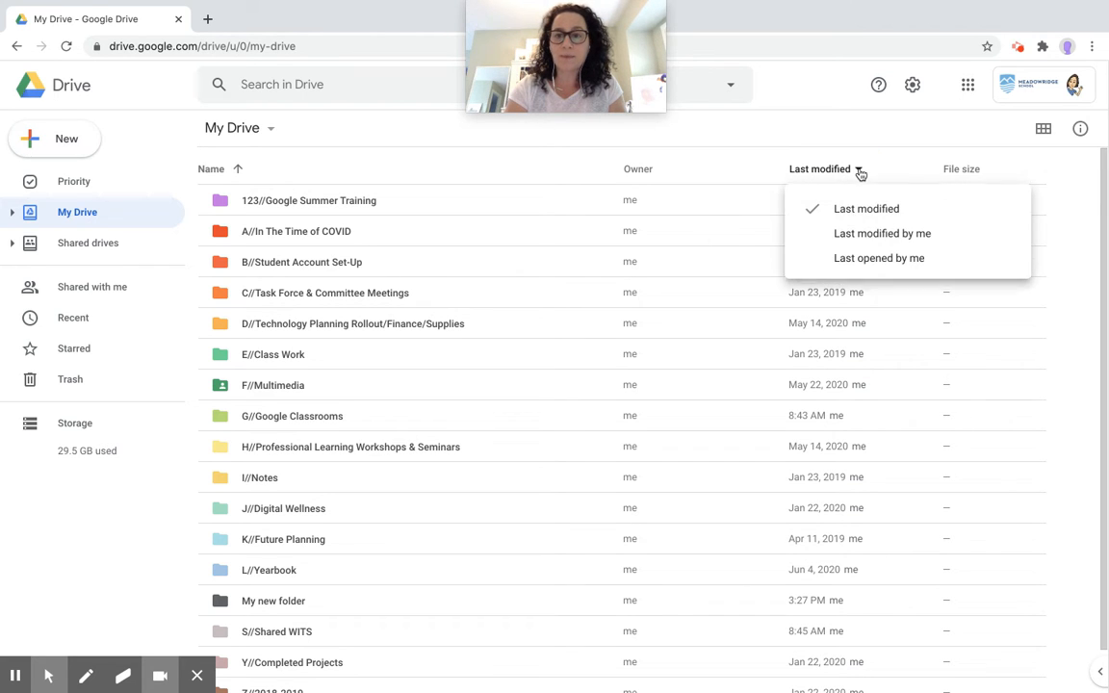
{"action": "mouse_move", "coordinate": [882, 233]}
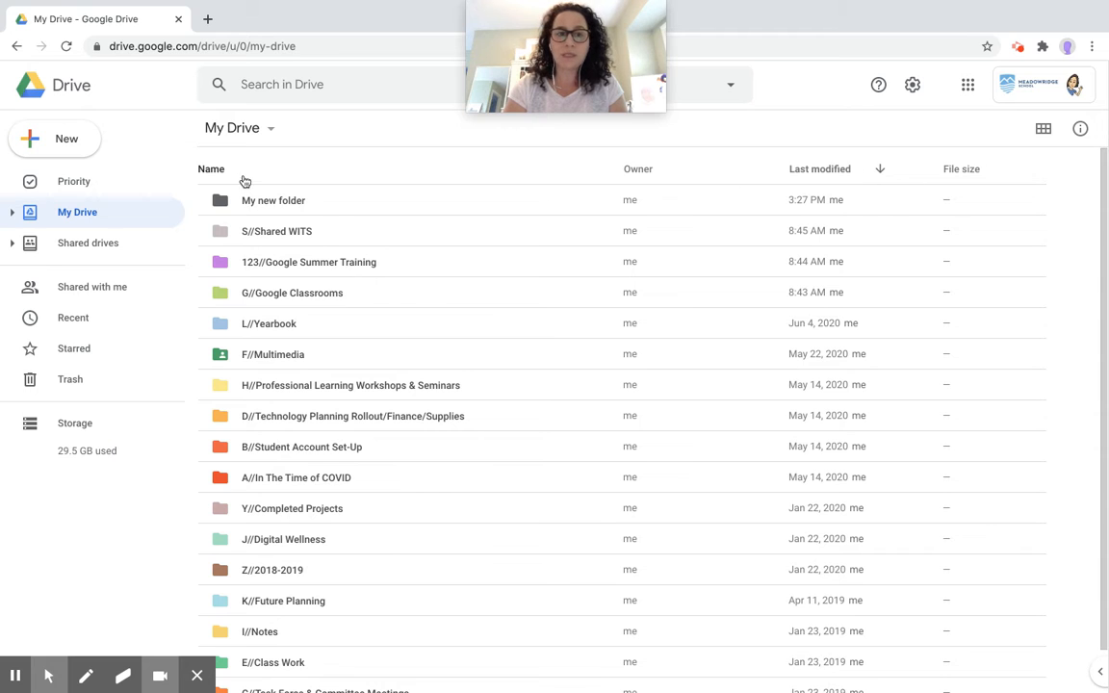
{"action": "left_click", "coordinate": [211, 169]}
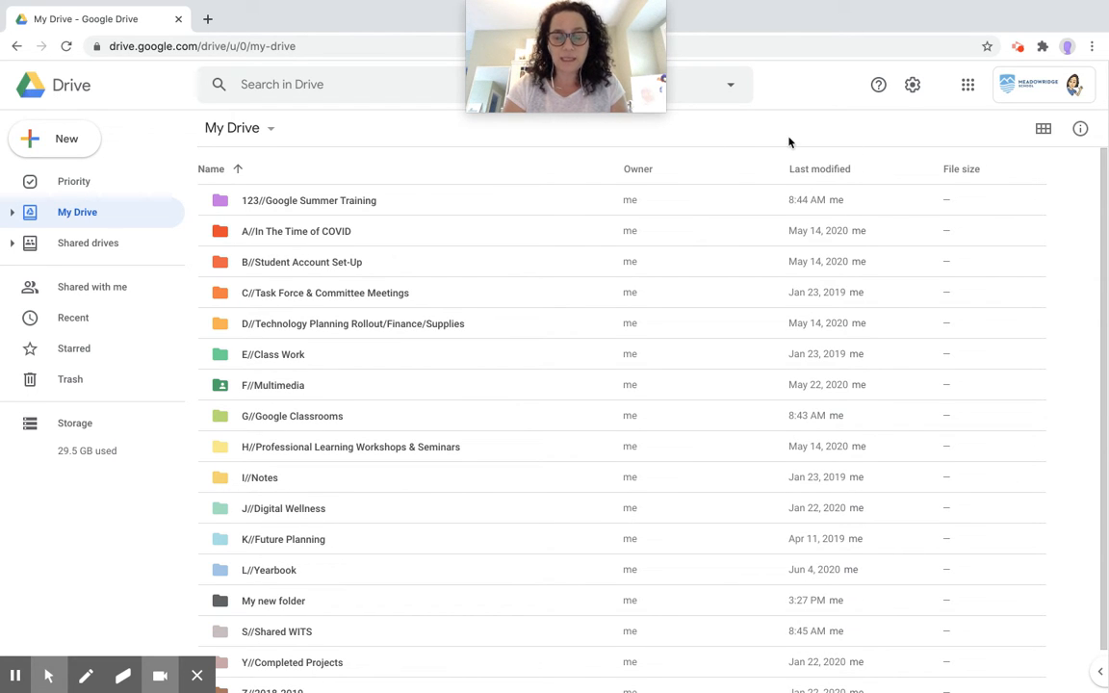
{"action": "mouse_move", "coordinate": [814, 230]}
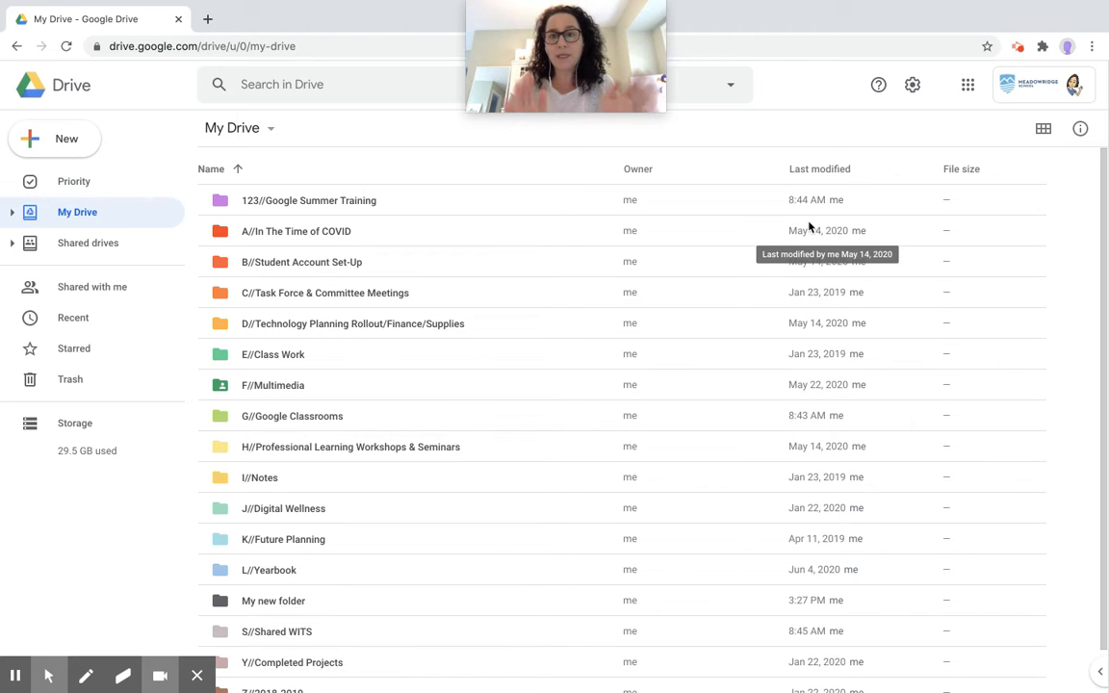
{"action": "mouse_move", "coordinate": [874, 129]}
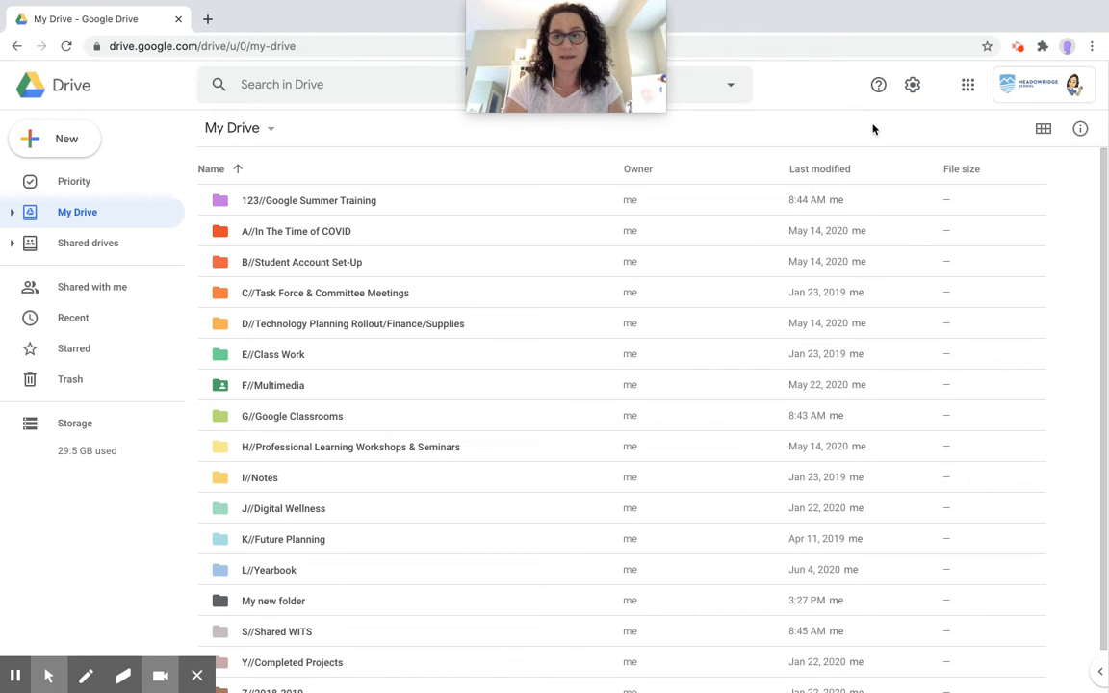
{"action": "mouse_move", "coordinate": [911, 84]}
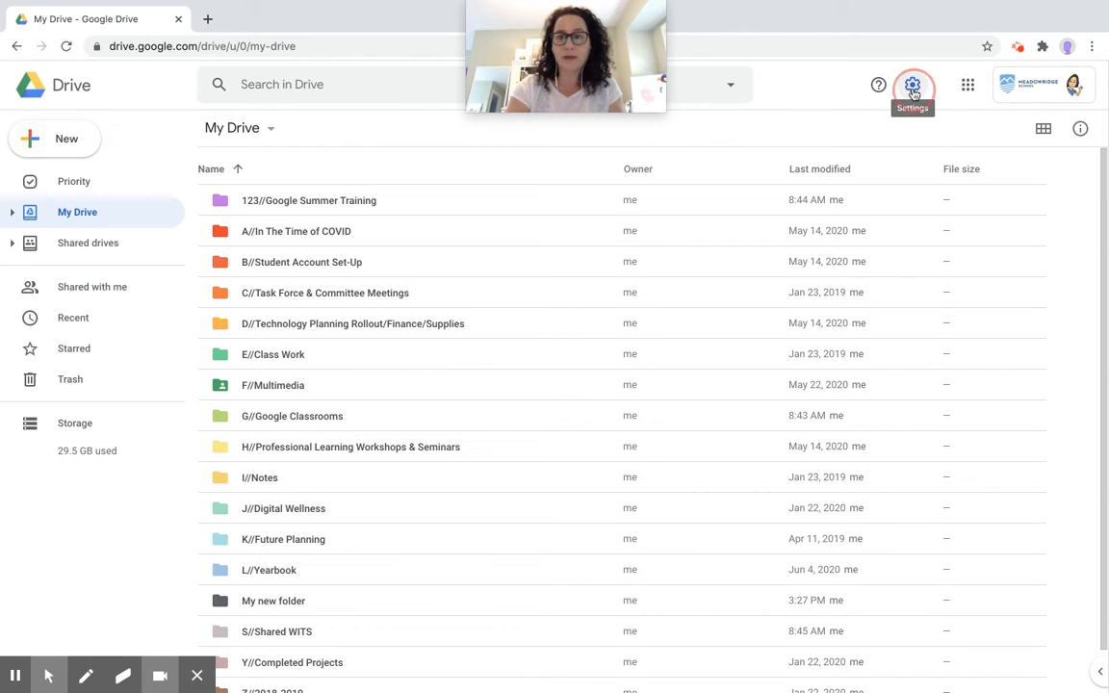
{"action": "left_click", "coordinate": [912, 85]}
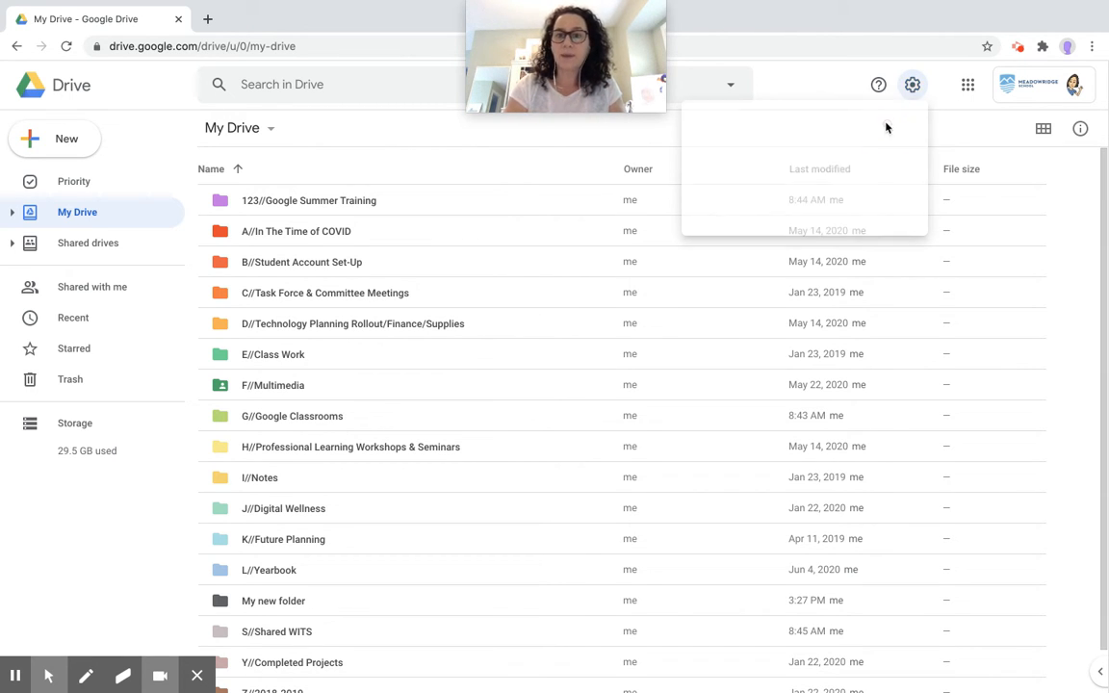
{"action": "left_click", "coordinate": [912, 85]}
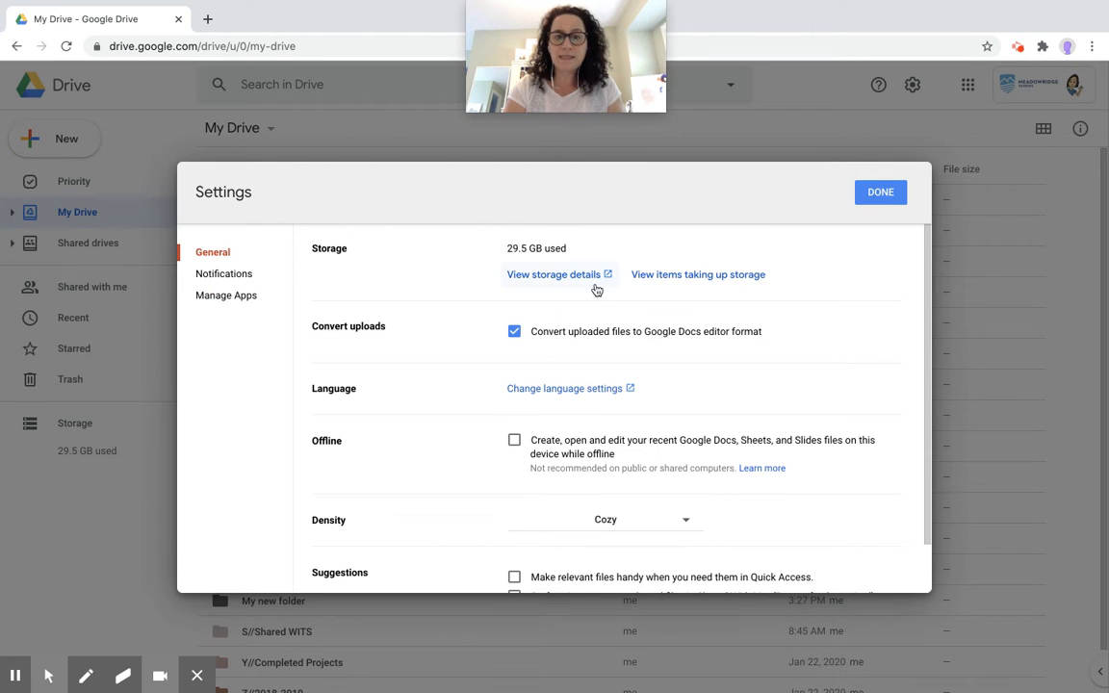
{"action": "mouse_move", "coordinate": [530, 322]}
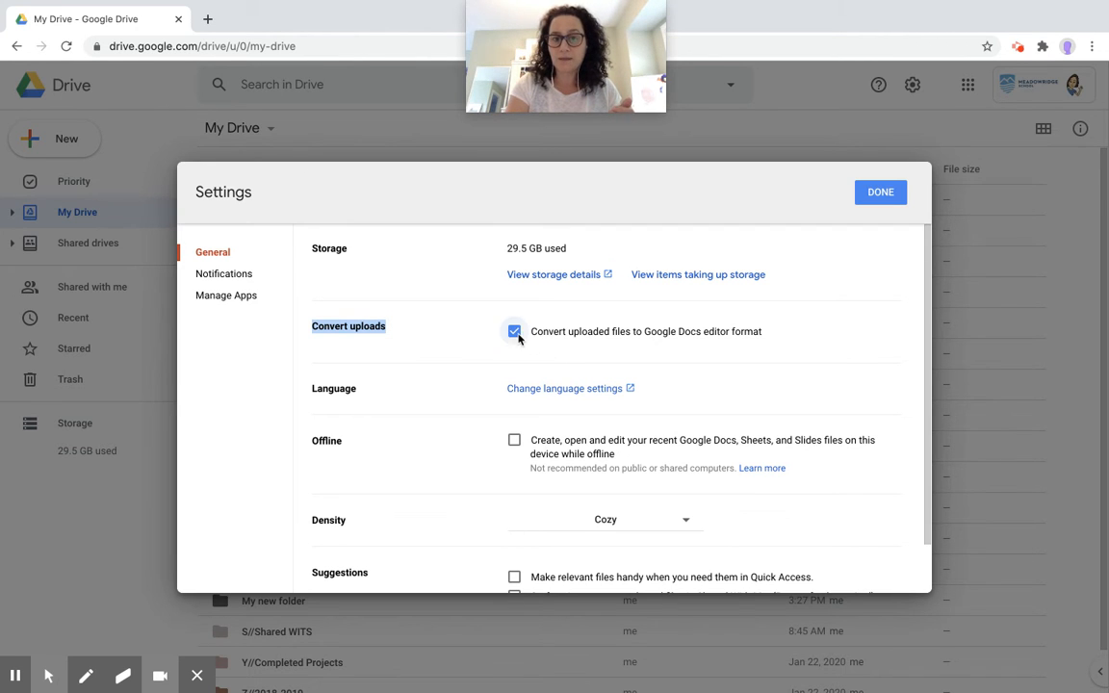
- Turn off converting uploads to Google Docs format and keep density at Cozy
{"action": "left_click", "coordinate": [515, 331]}
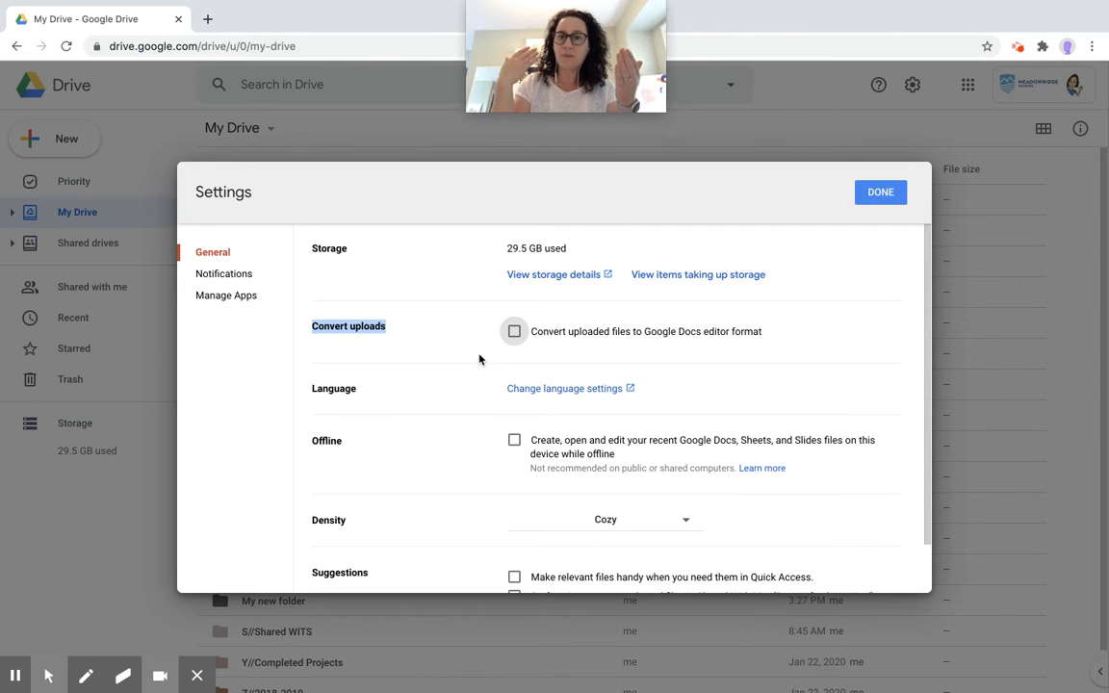
{"action": "mouse_move", "coordinate": [408, 415]}
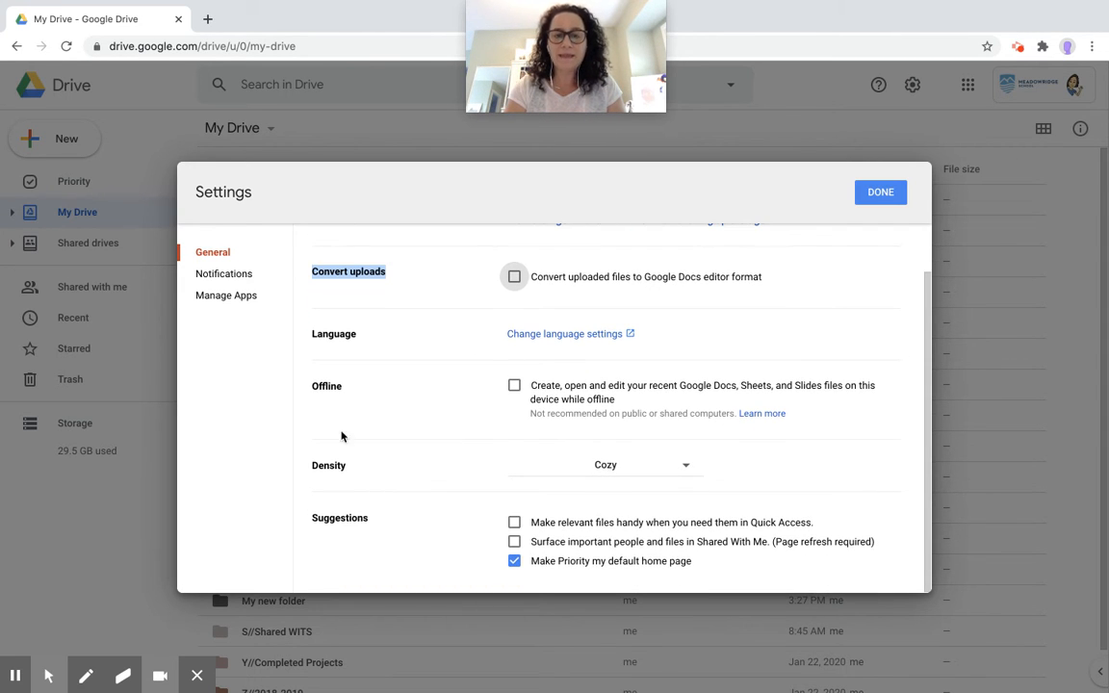
{"action": "mouse_move", "coordinate": [359, 460]}
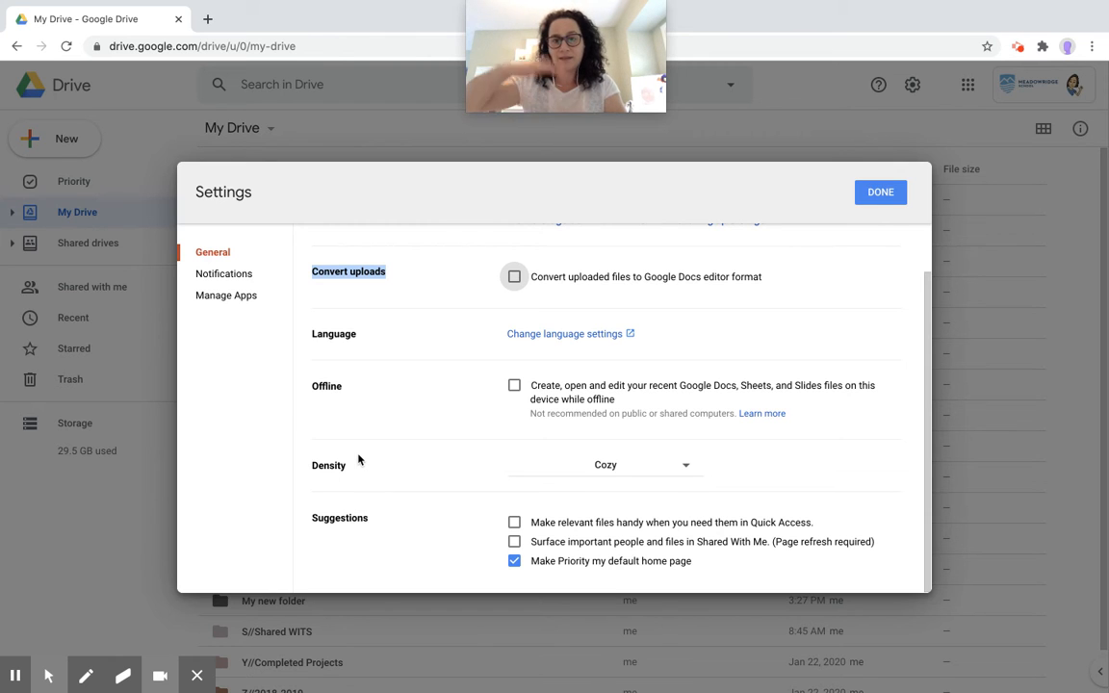
{"action": "left_click", "coordinate": [605, 465]}
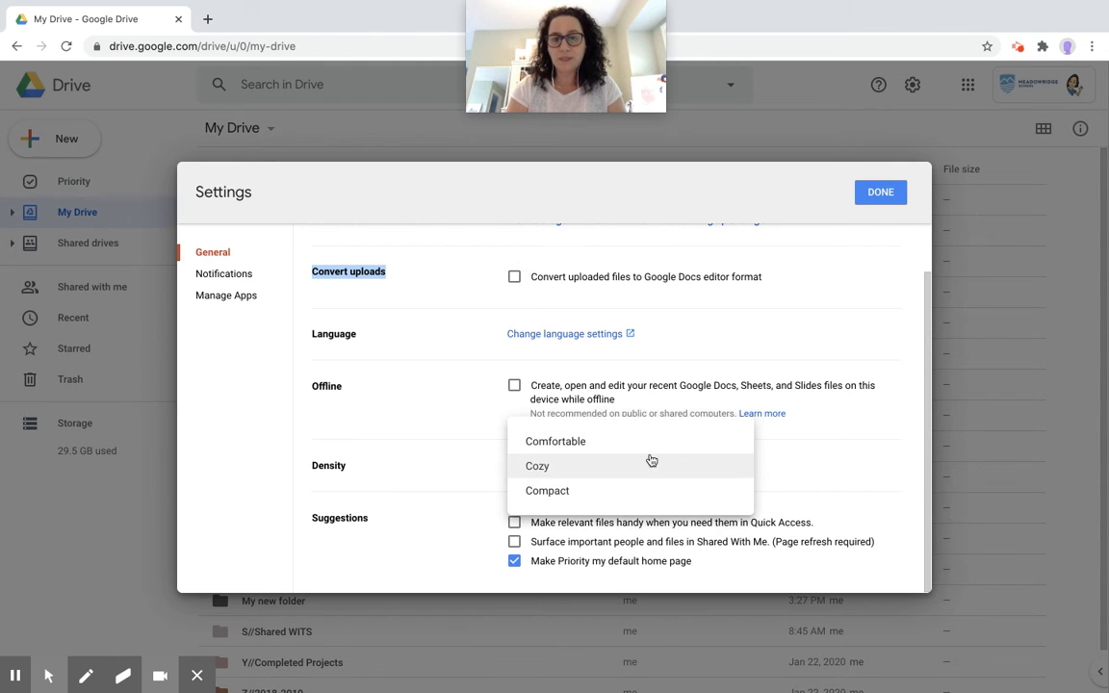
{"action": "mouse_move", "coordinate": [643, 448]}
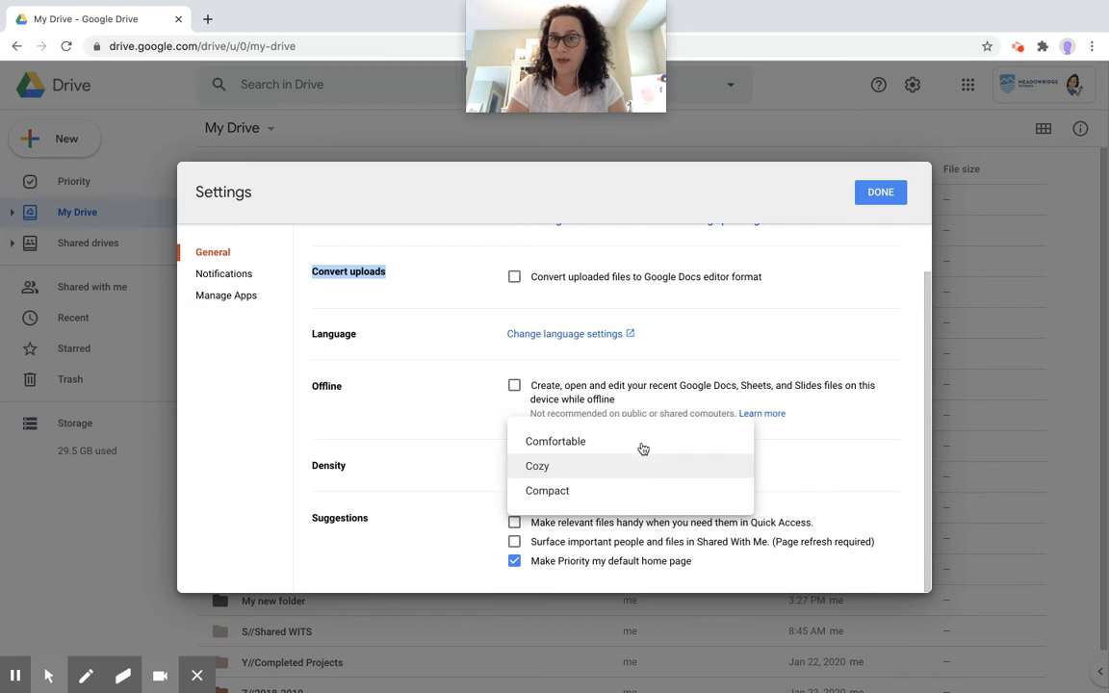
{"action": "left_click", "coordinate": [537, 466]}
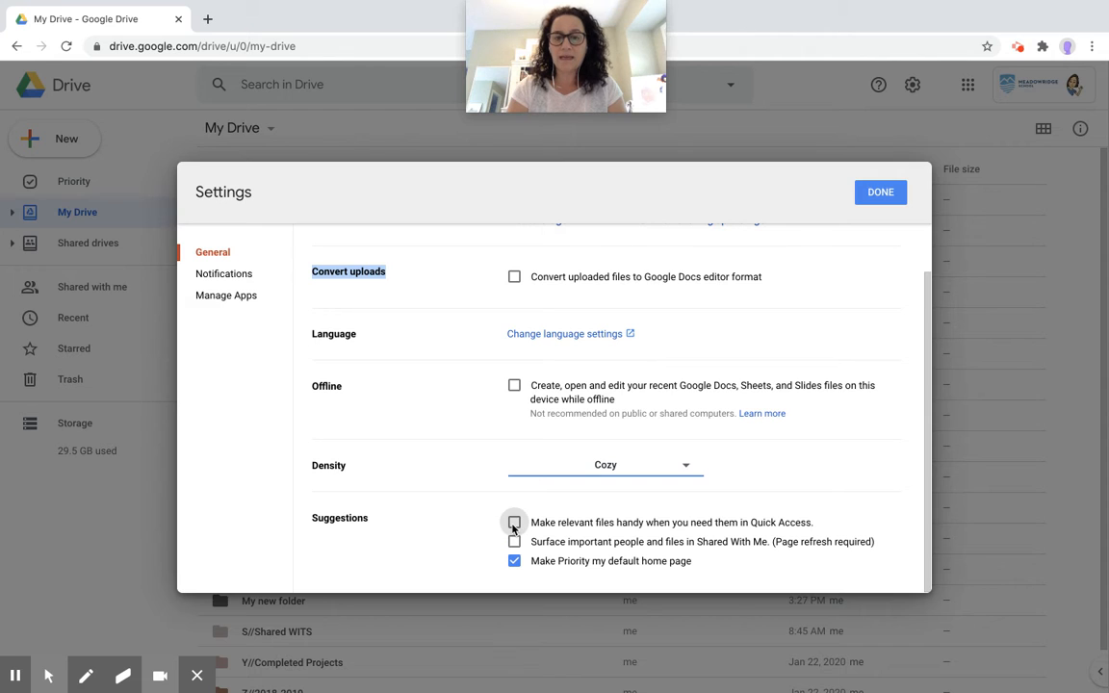
- Toggle Quick Access suggestions off and back on, then switch My Drive to tiles
{"action": "left_click", "coordinate": [514, 522]}
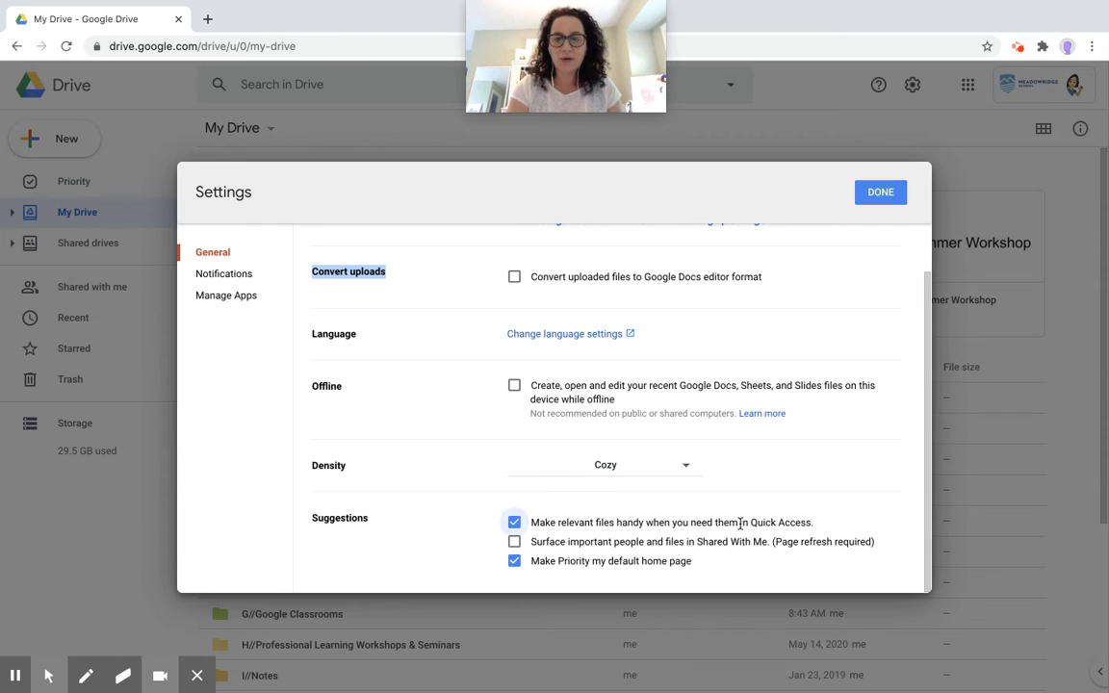
{"action": "left_click", "coordinate": [515, 522]}
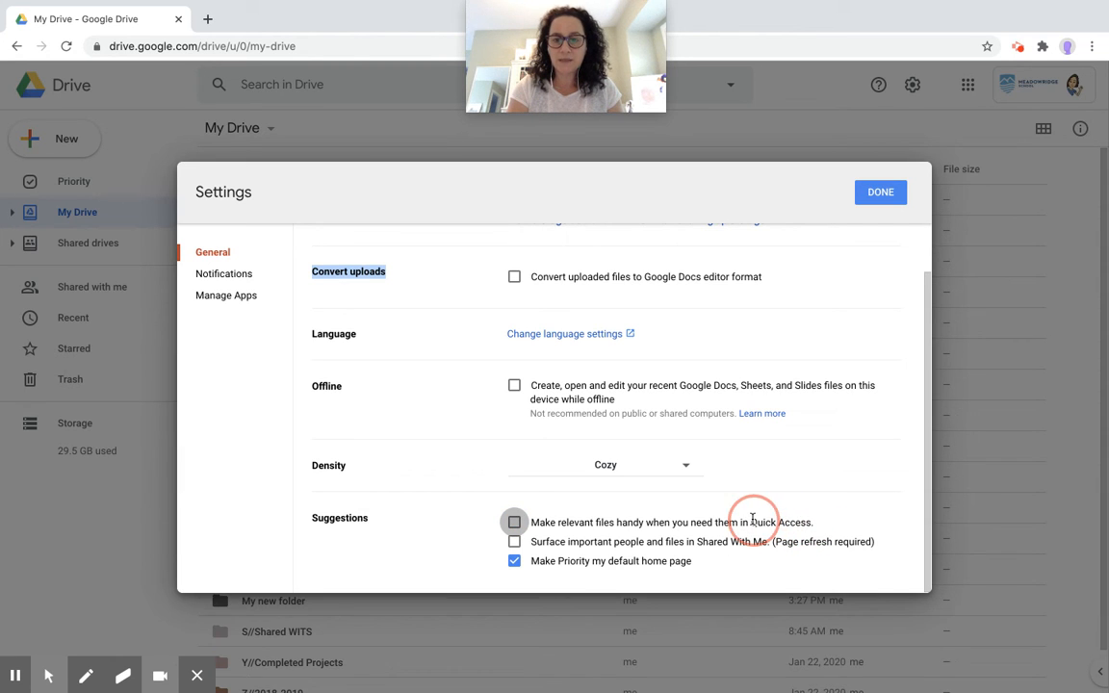
{"action": "left_click", "coordinate": [514, 522]}
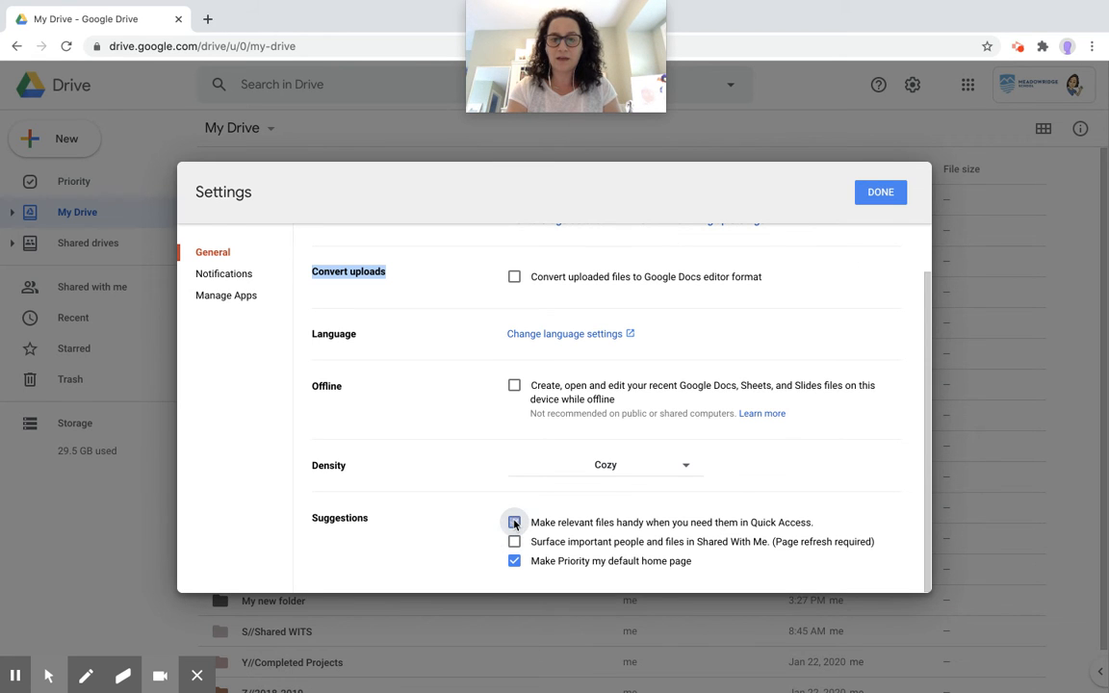
{"action": "left_click", "coordinate": [879, 192]}
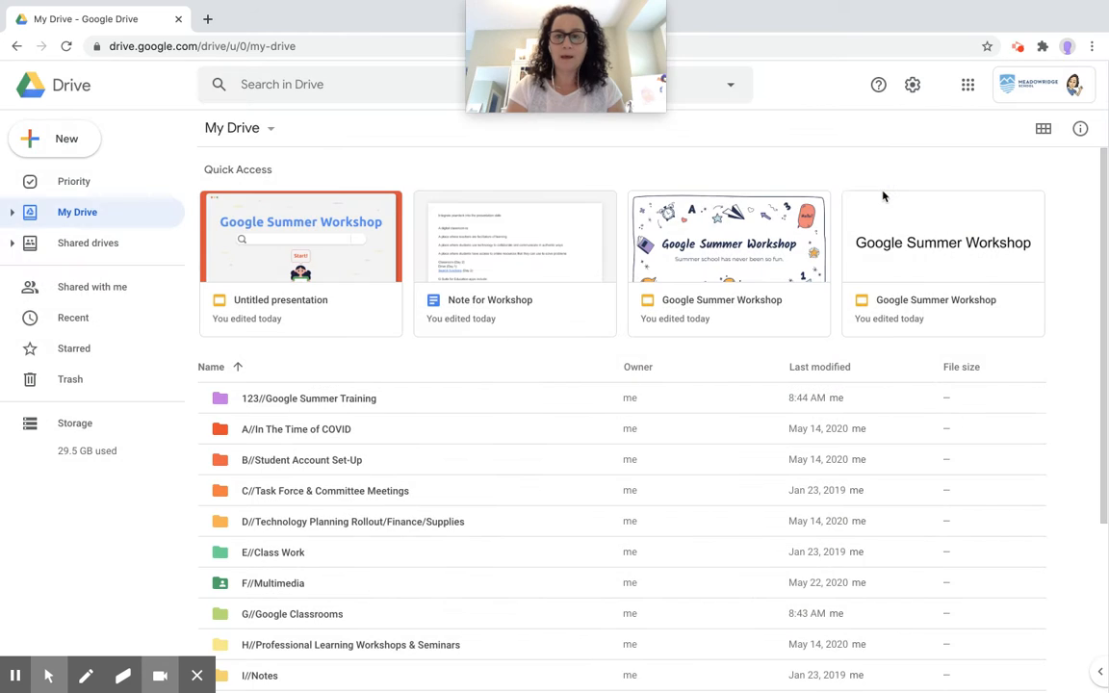
{"action": "mouse_move", "coordinate": [551, 262]}
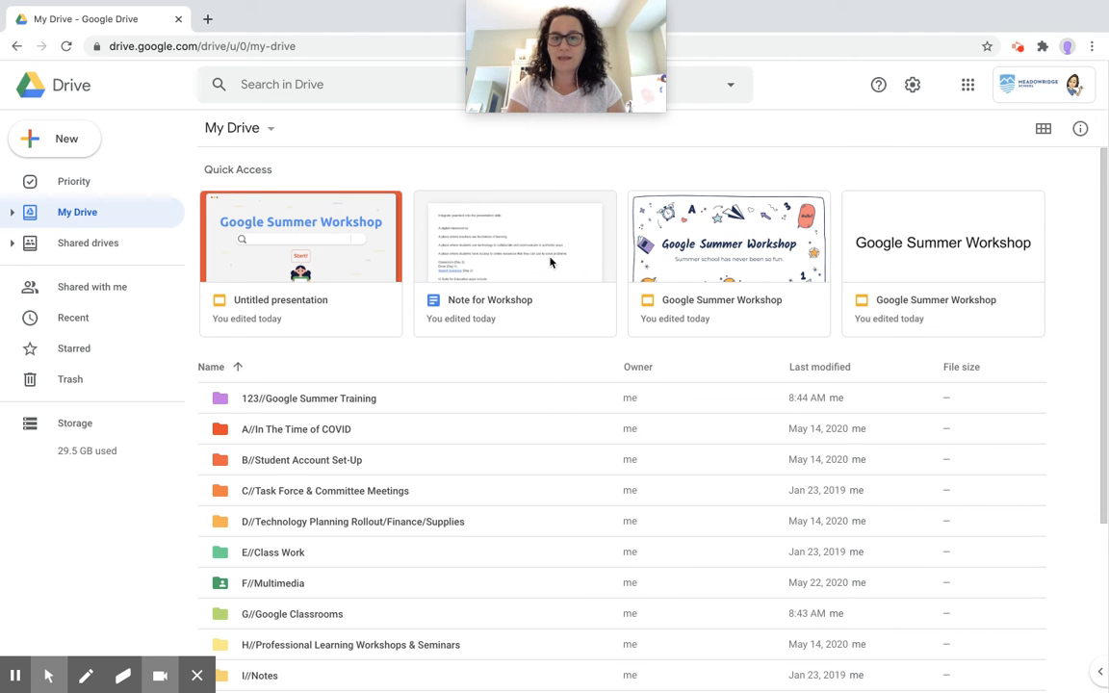
{"action": "mouse_move", "coordinate": [826, 256]}
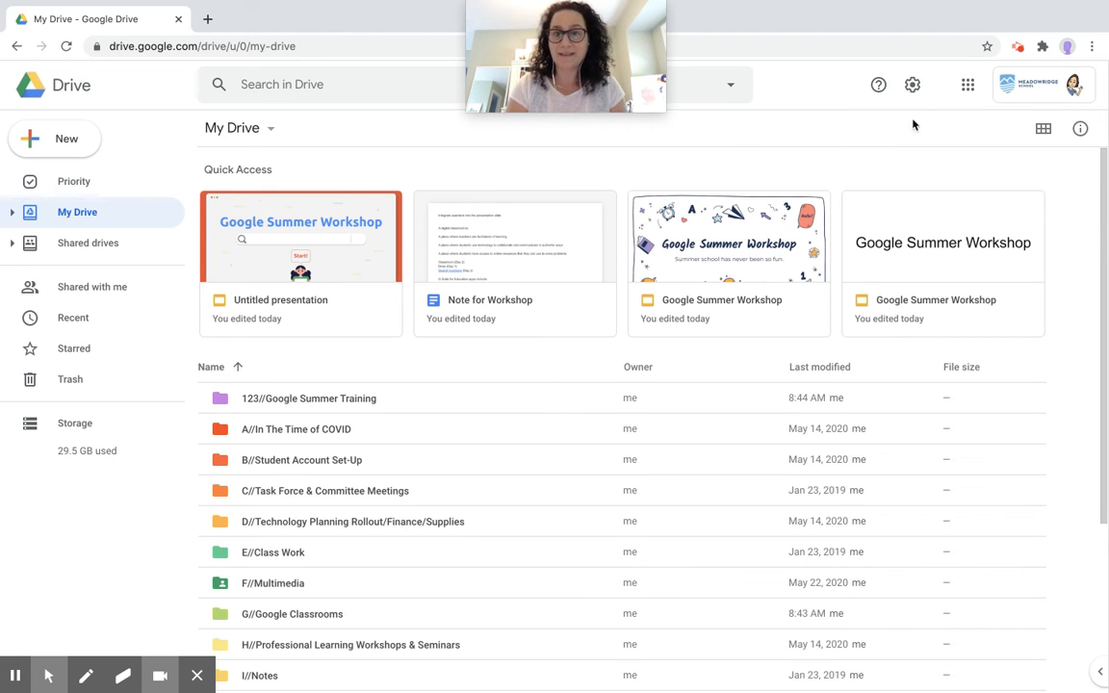
{"action": "mouse_move", "coordinate": [930, 252]}
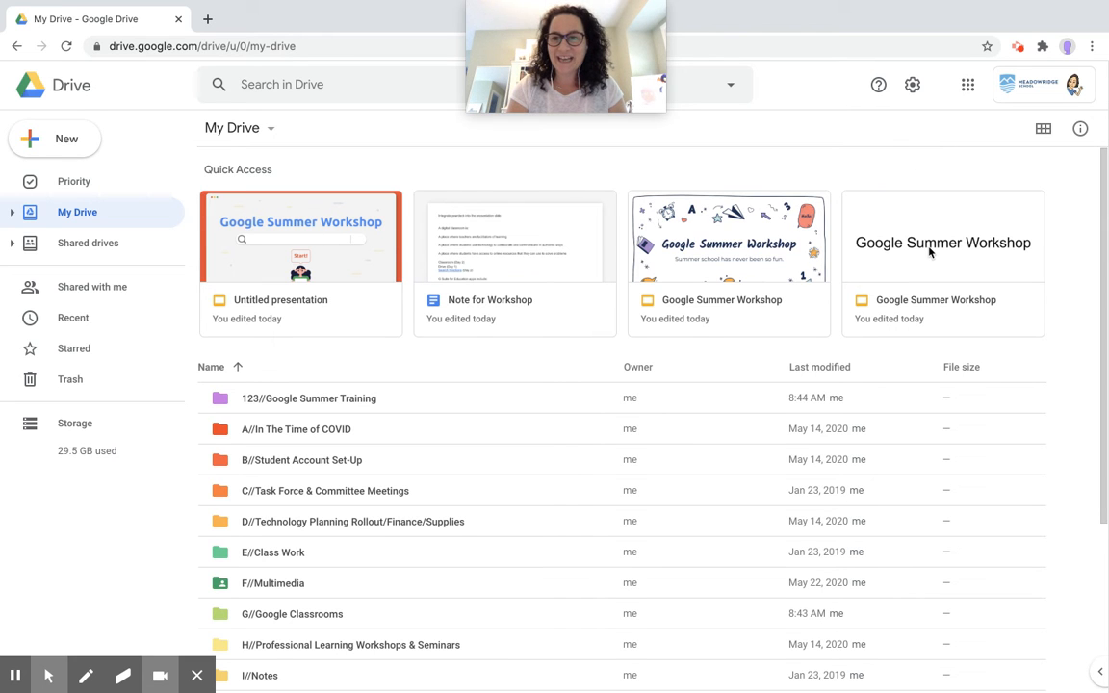
{"action": "mouse_move", "coordinate": [1007, 125]}
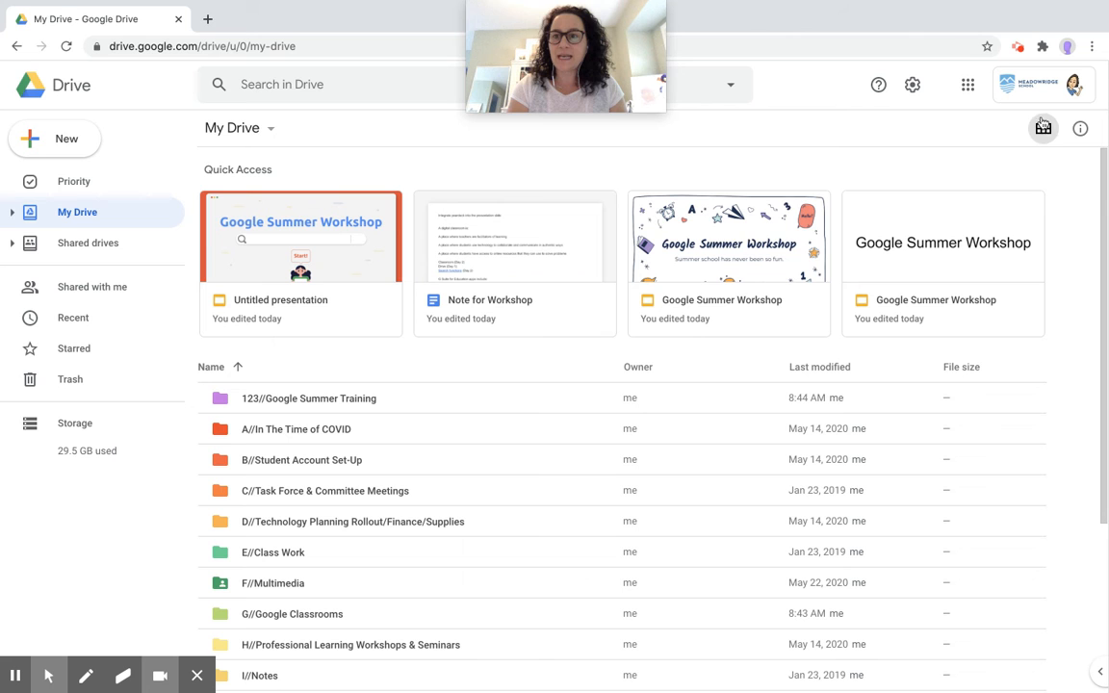
{"action": "mouse_move", "coordinate": [1044, 128]}
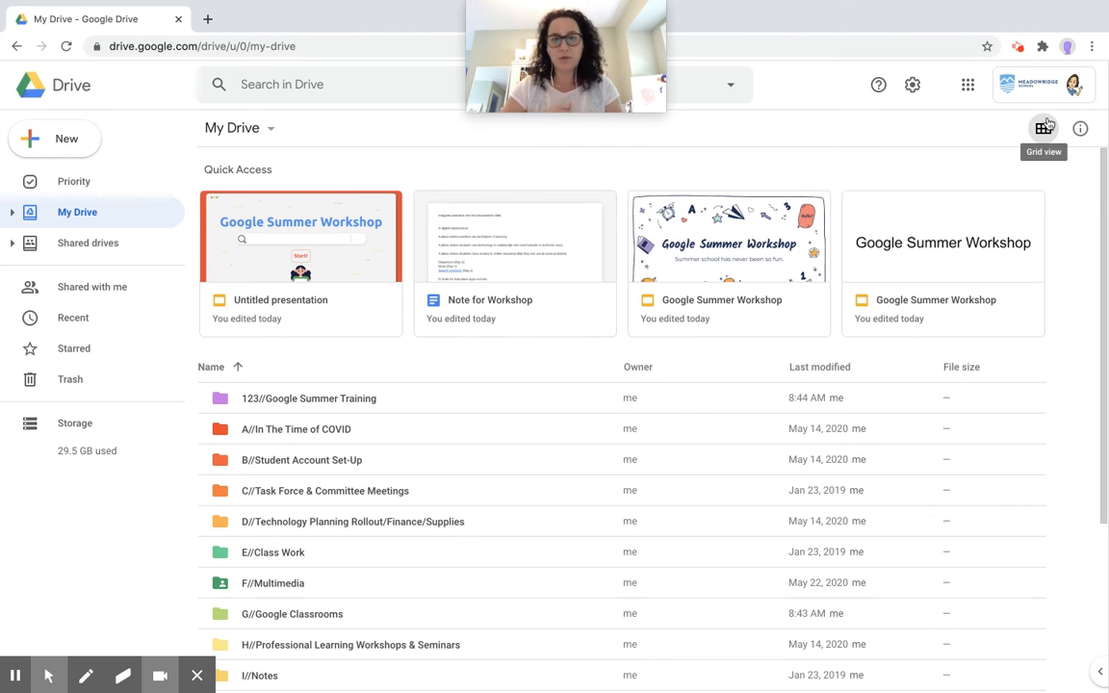
{"action": "left_click", "coordinate": [1043, 128]}
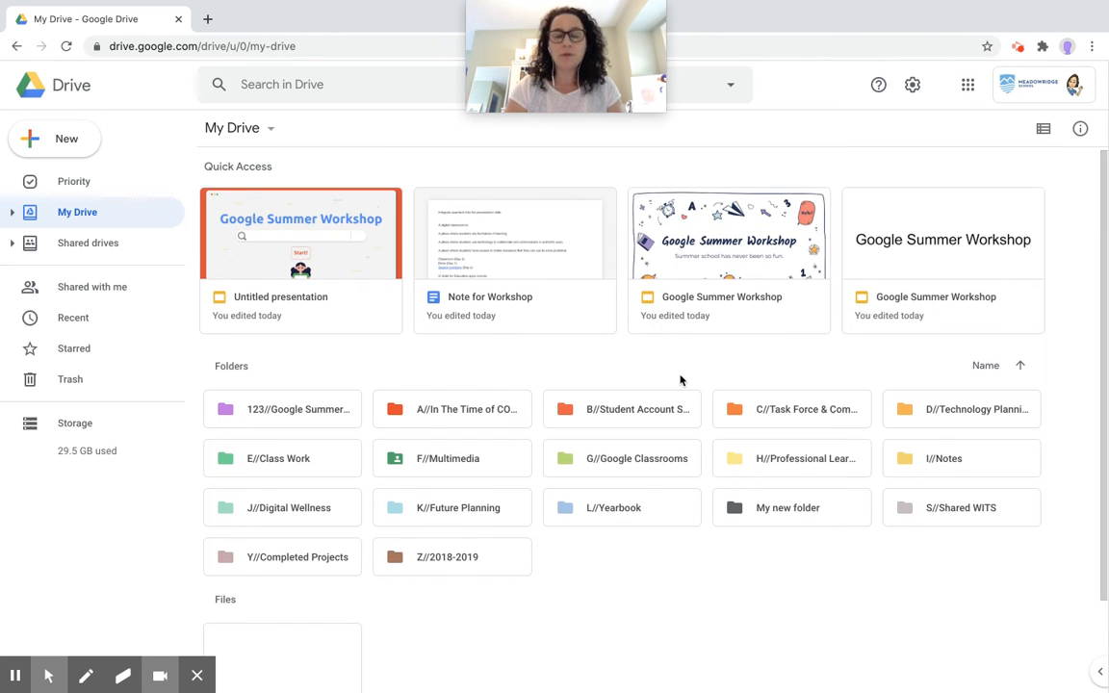
- Open the A//In The Time of COVID folder and scroll through its tiled files
{"action": "scroll", "scroll_direction": "down", "scroll_amount": 3}
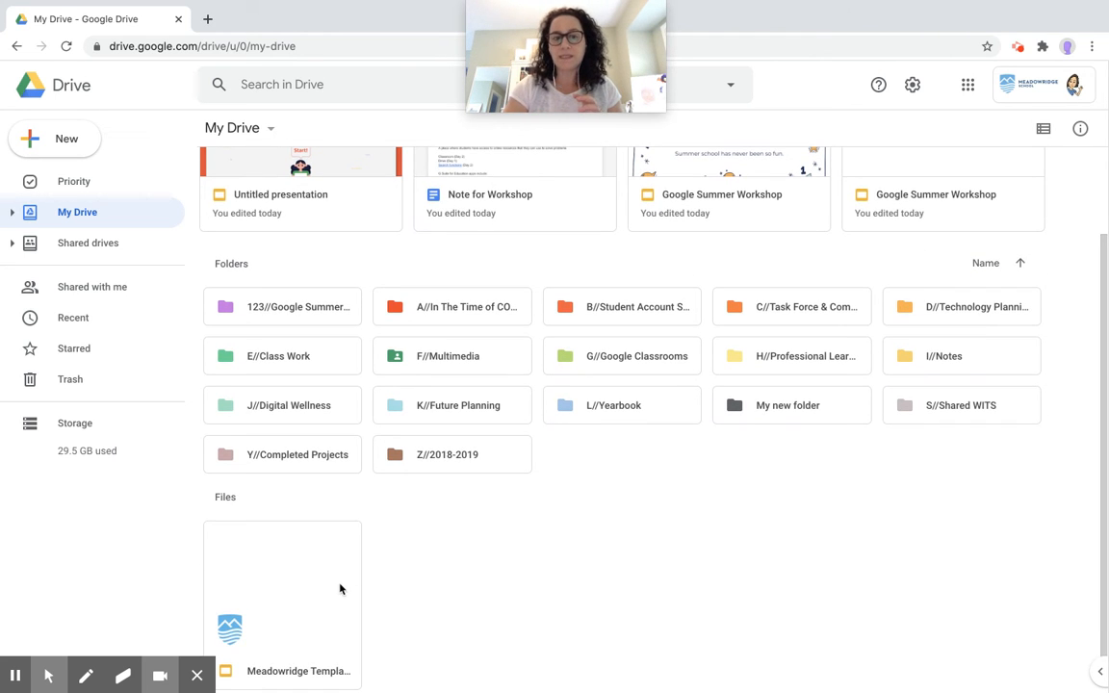
{"action": "left_click", "coordinate": [452, 306]}
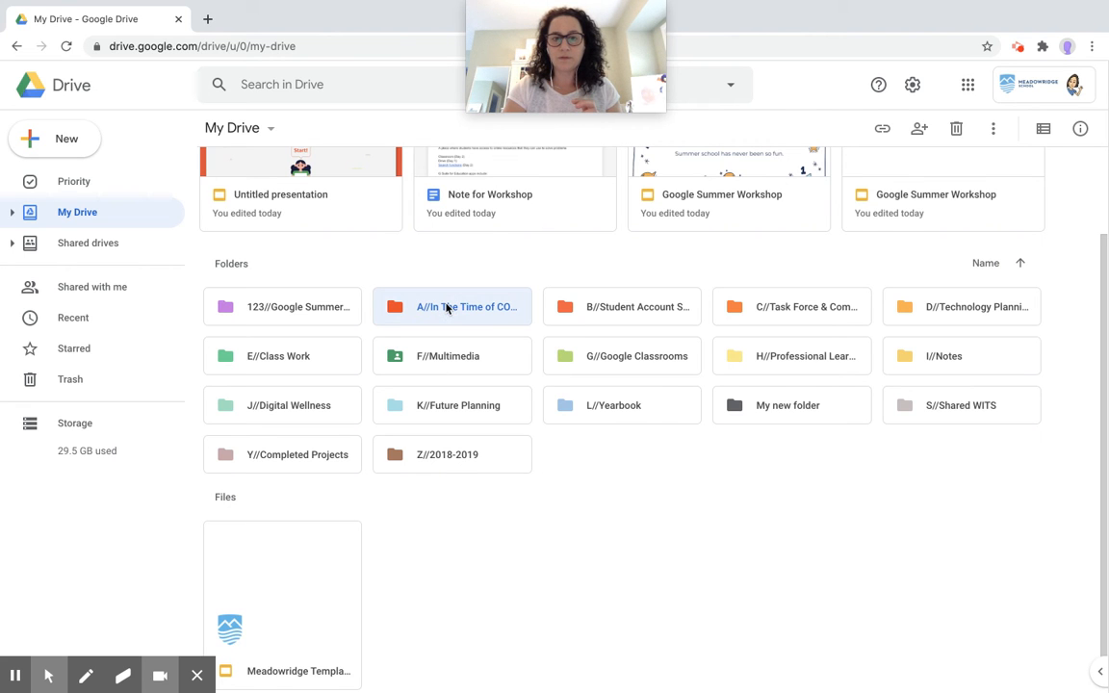
{"action": "double_click", "coordinate": [452, 306]}
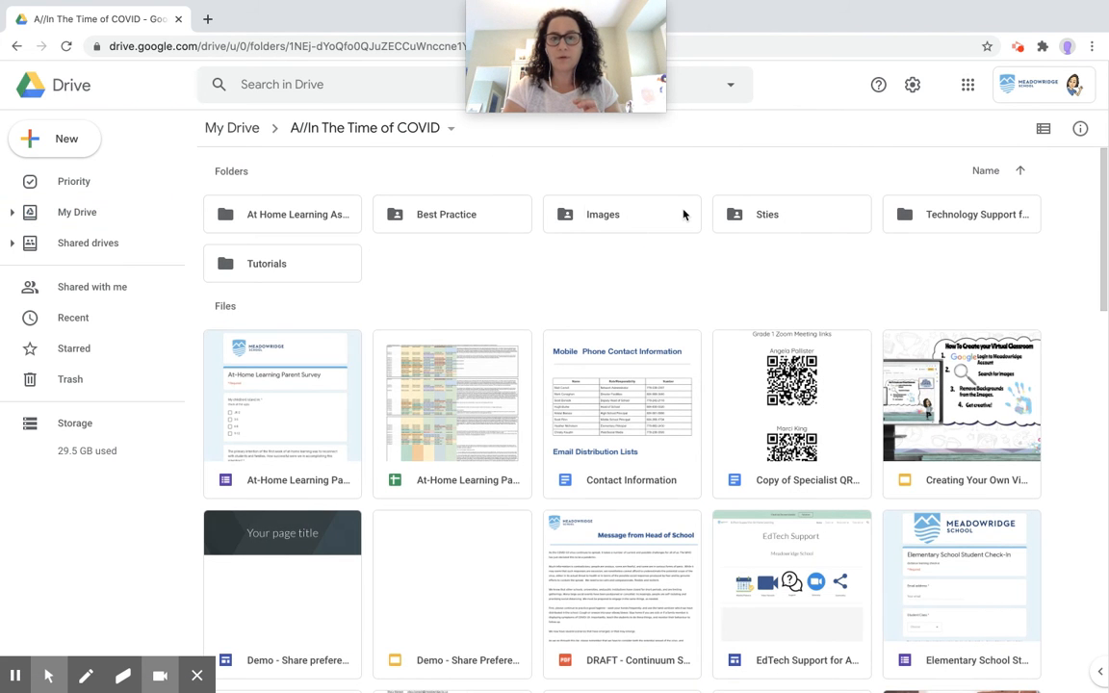
{"action": "scroll", "scroll_direction": "down", "scroll_amount": 3}
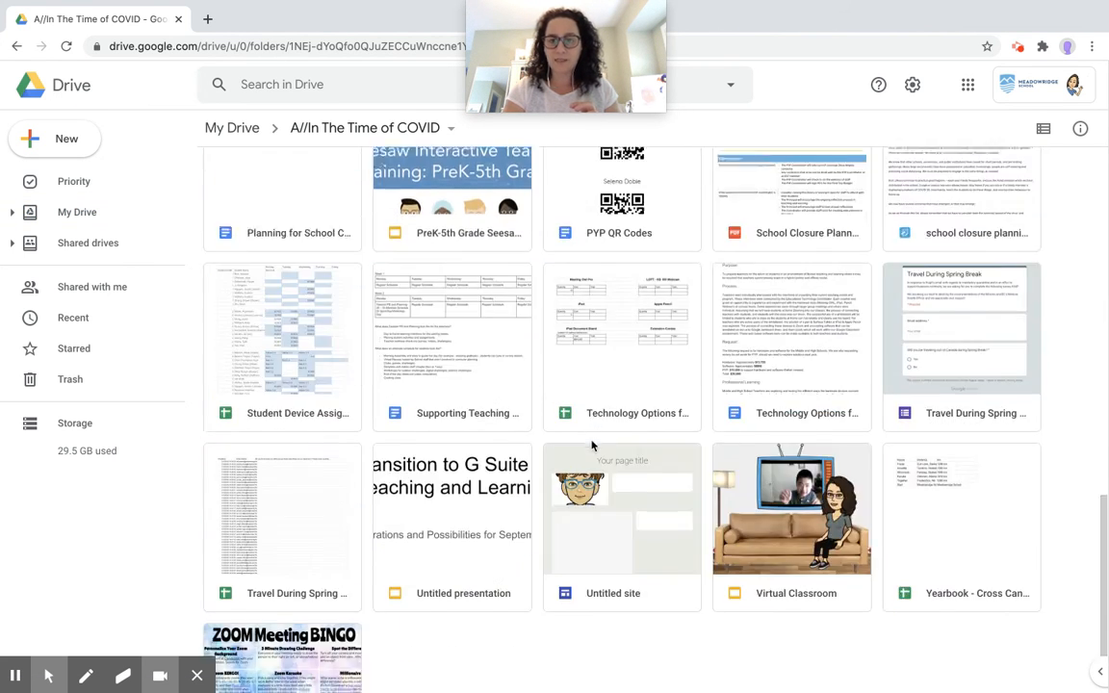
{"action": "scroll", "scroll_direction": "up", "scroll_amount": 3}
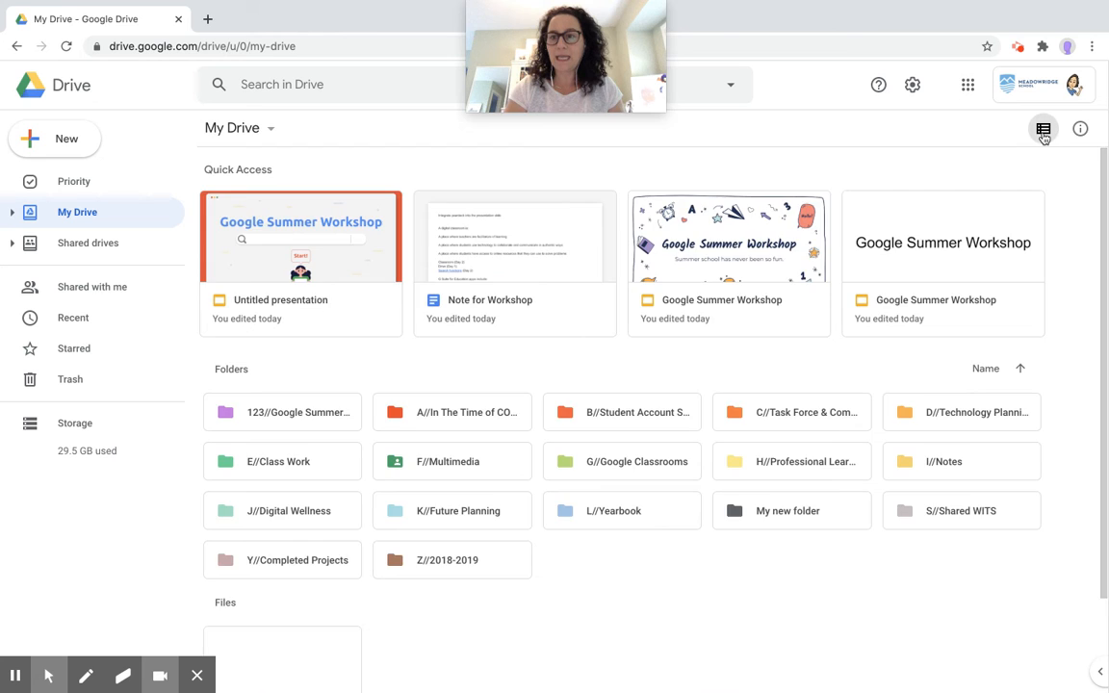
- Switch My Drive back to list view with owner and last-modified columns
{"action": "left_click", "coordinate": [1044, 128]}
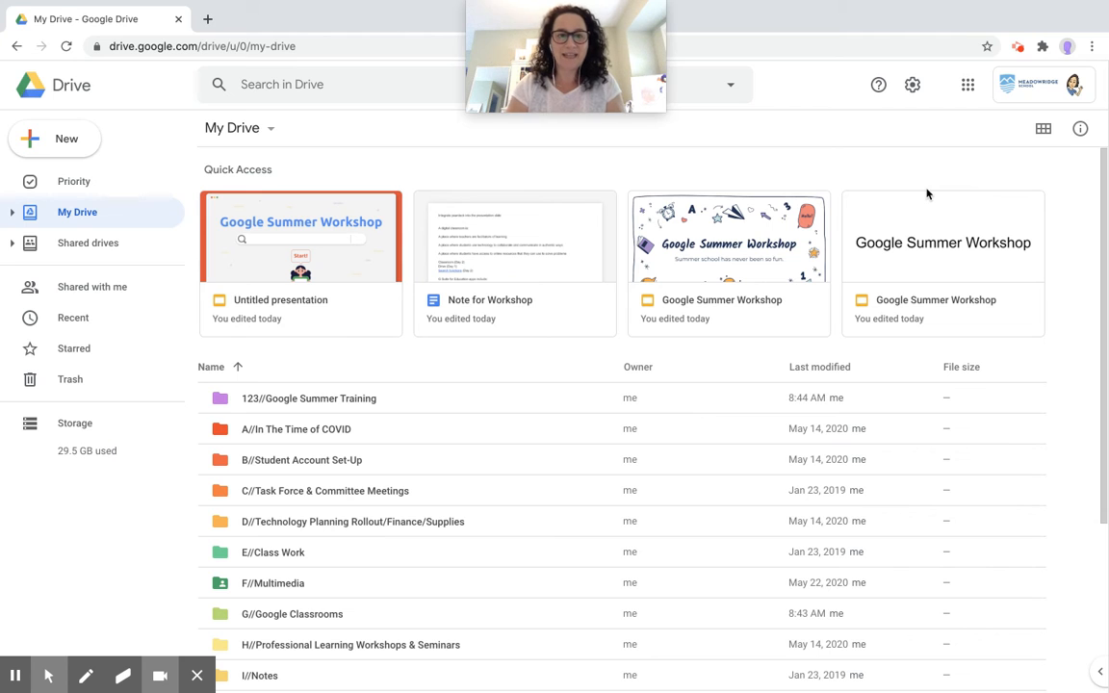
{"action": "mouse_move", "coordinate": [886, 116]}
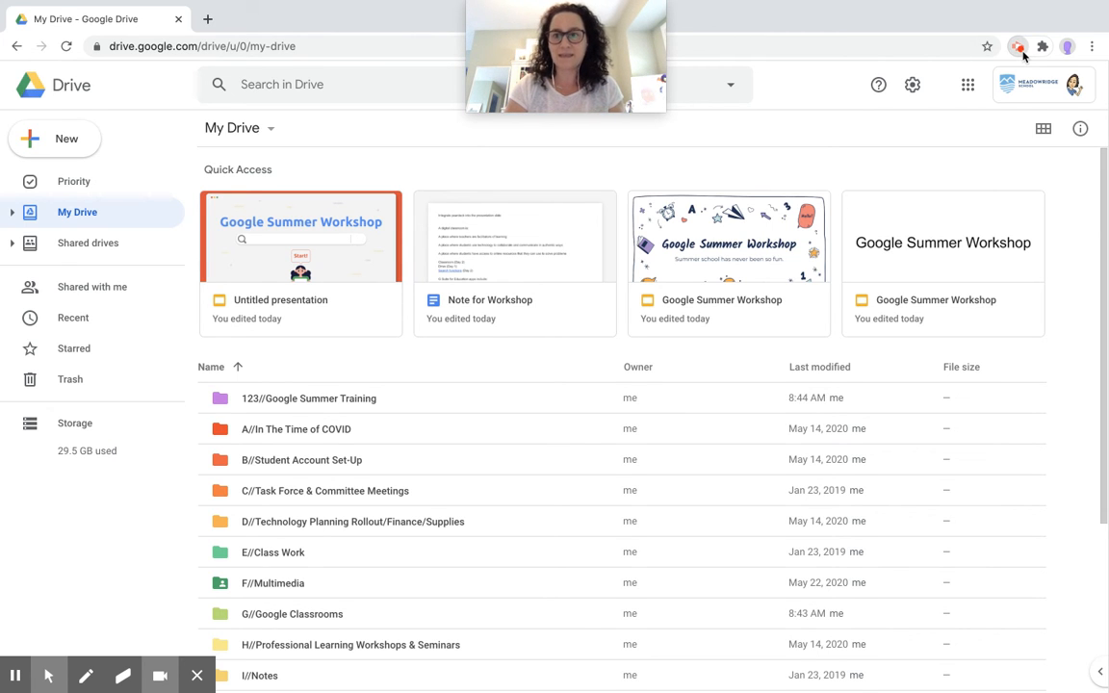
{"action": "left_click", "coordinate": [1019, 47]}
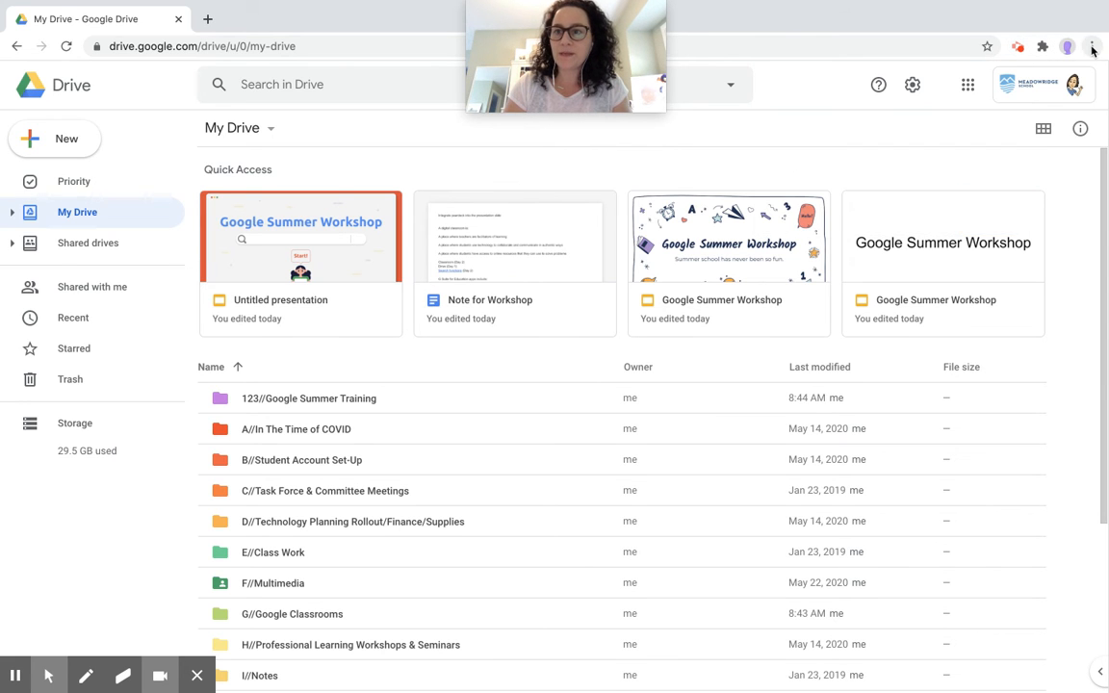
{"action": "mouse_move", "coordinate": [932, 29]}
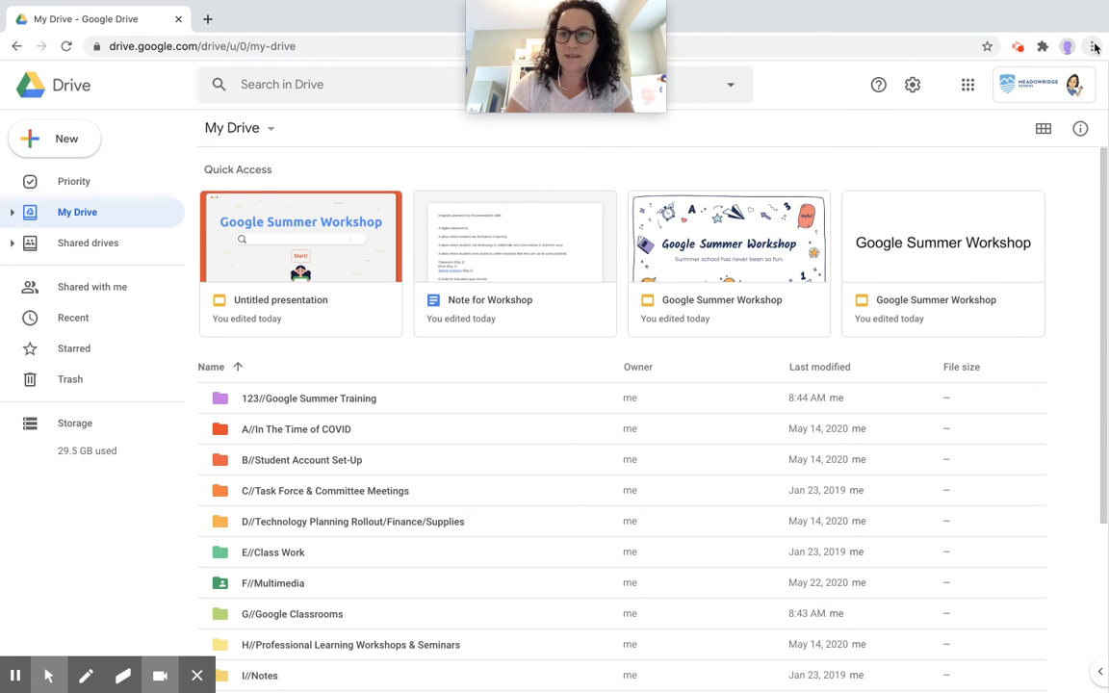
- Open Chrome's three-dot main menu over the My Drive page
{"action": "left_click", "coordinate": [1093, 47]}
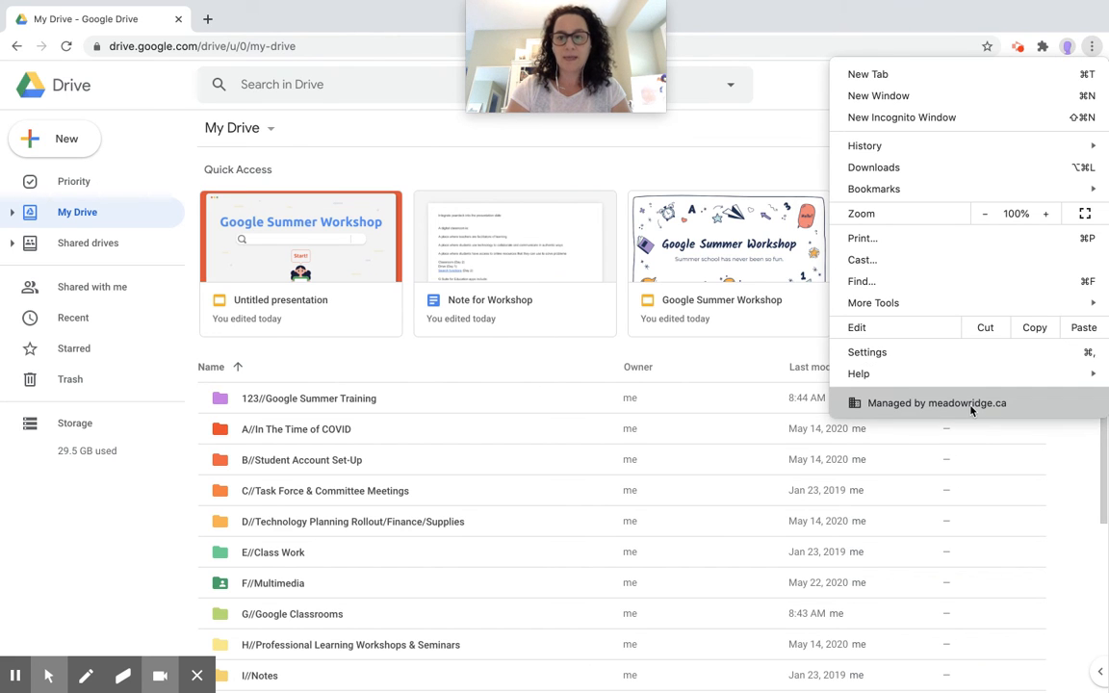
{"action": "mouse_move", "coordinate": [1036, 131]}
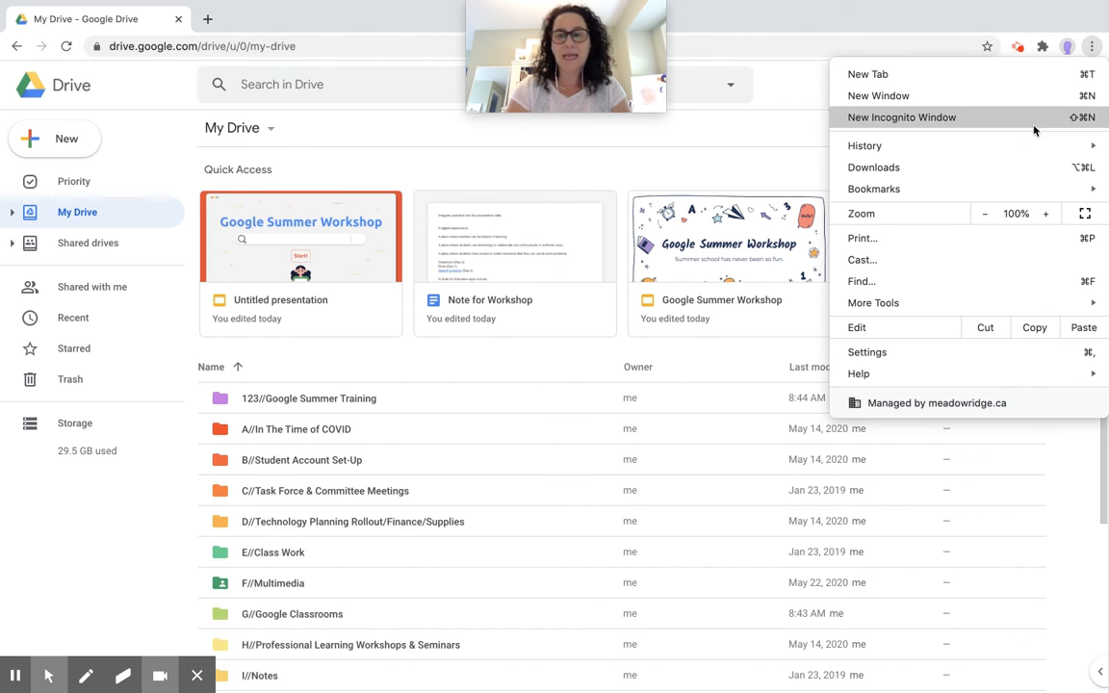
{"action": "mouse_move", "coordinate": [1064, 51]}
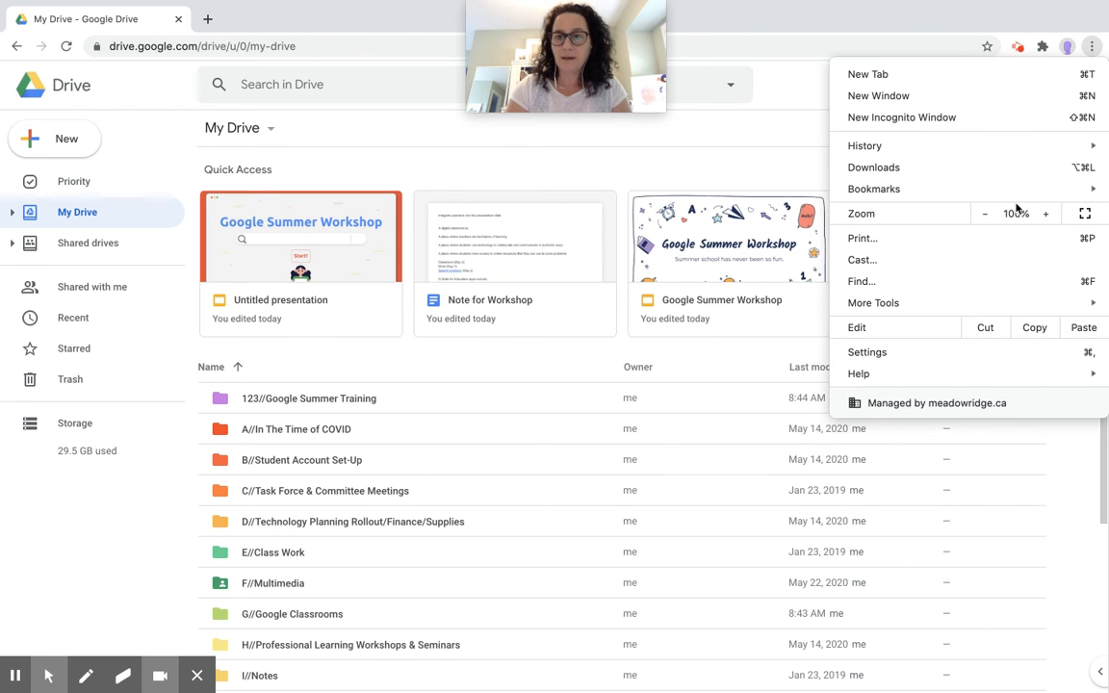
{"action": "mouse_move", "coordinate": [957, 238]}
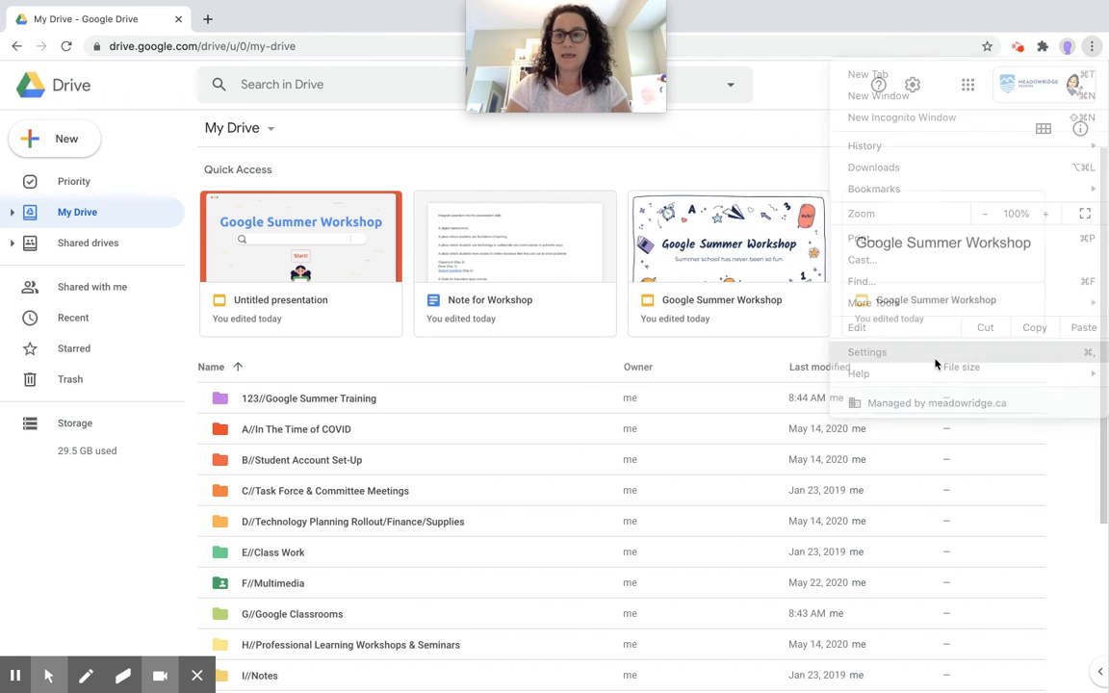
- Open Chrome Settings, go to Autofill's Passwords page, and scroll the saved passwords
{"action": "left_click", "coordinate": [867, 352]}
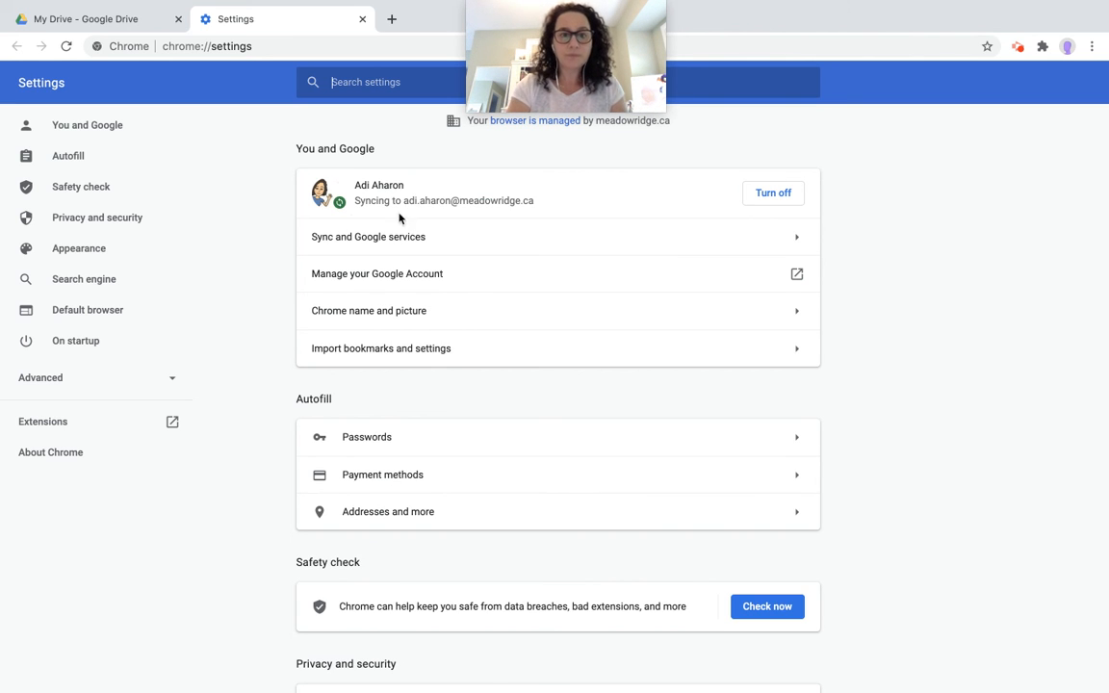
{"action": "scroll", "scroll_direction": "down", "scroll_amount": 3}
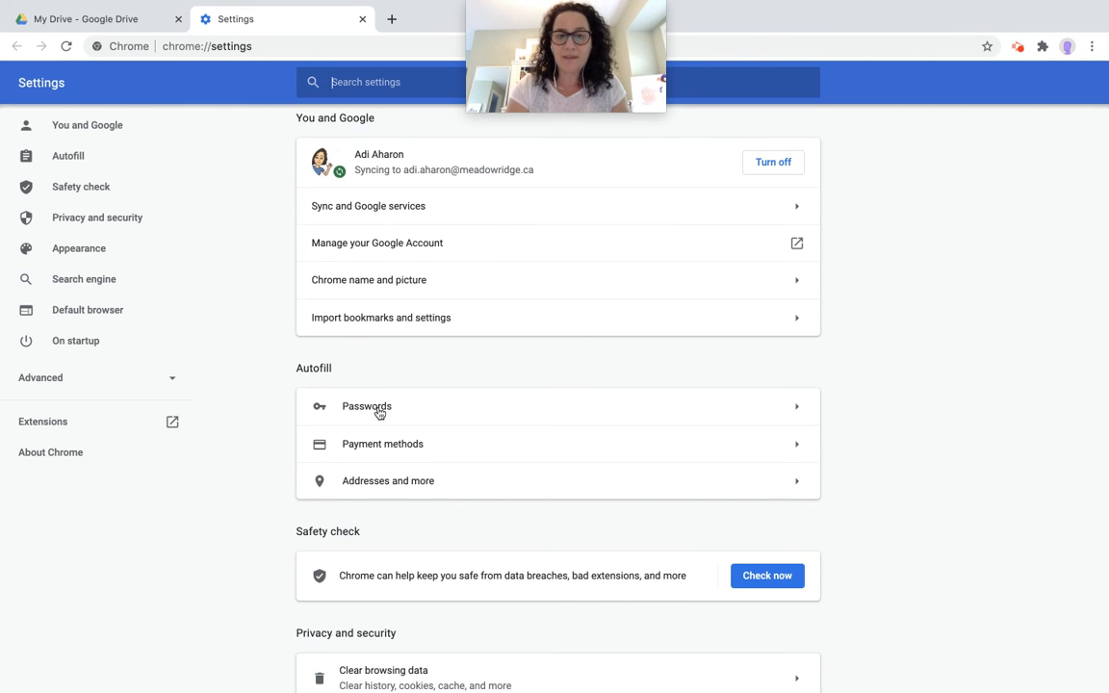
{"action": "left_click", "coordinate": [366, 406]}
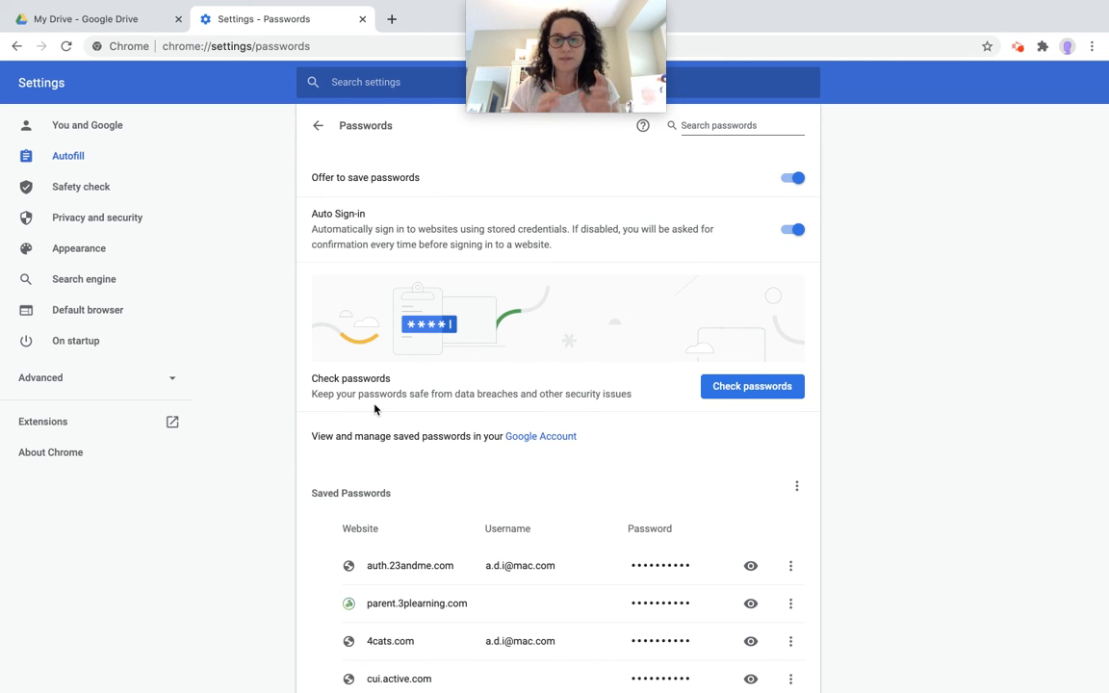
{"action": "scroll", "scroll_direction": "down", "scroll_amount": 3}
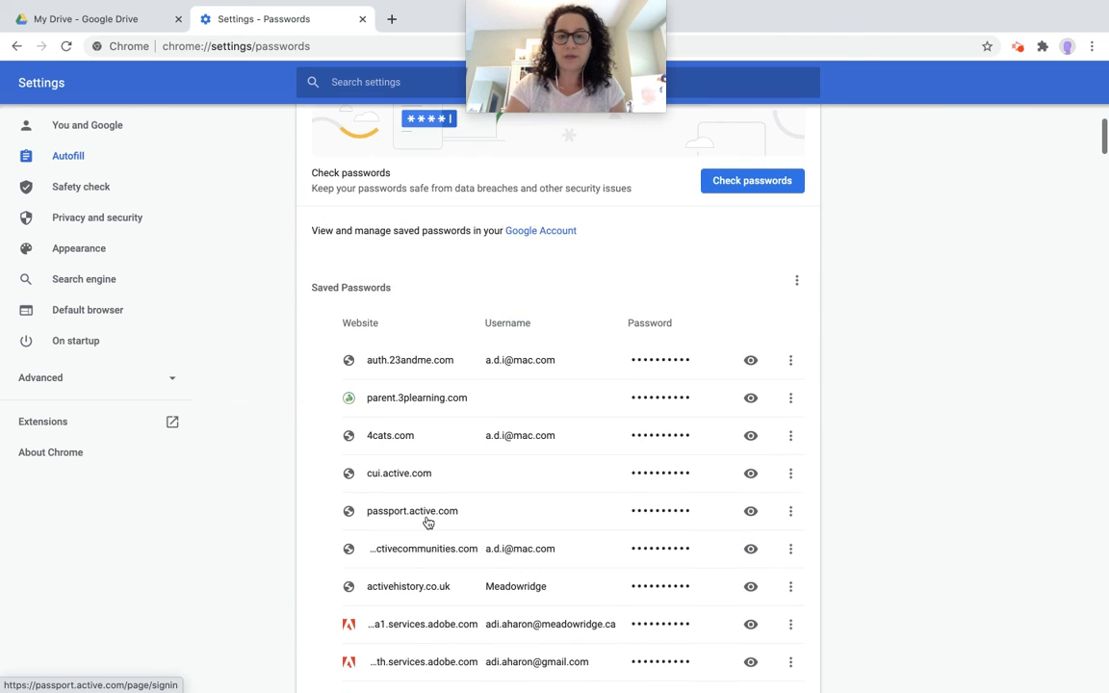
{"action": "scroll", "scroll_direction": "down", "scroll_amount": 3}
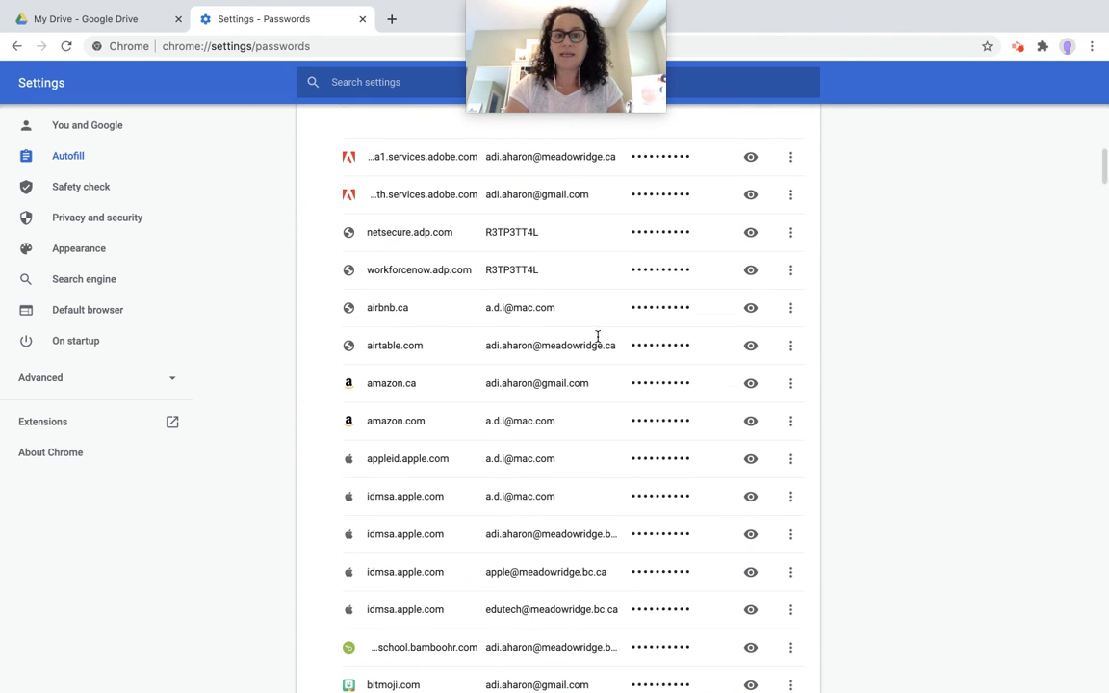
{"action": "mouse_move", "coordinate": [751, 269]}
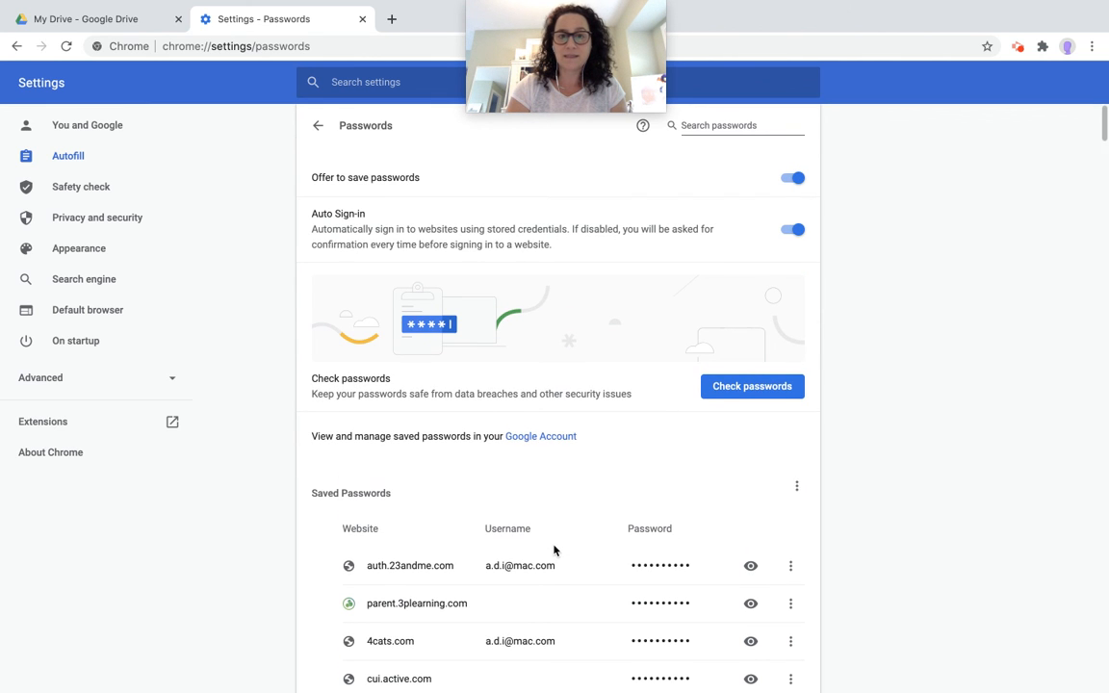
- Return from Passwords to the main settings page and scroll down to Appearance
{"action": "left_click", "coordinate": [317, 125]}
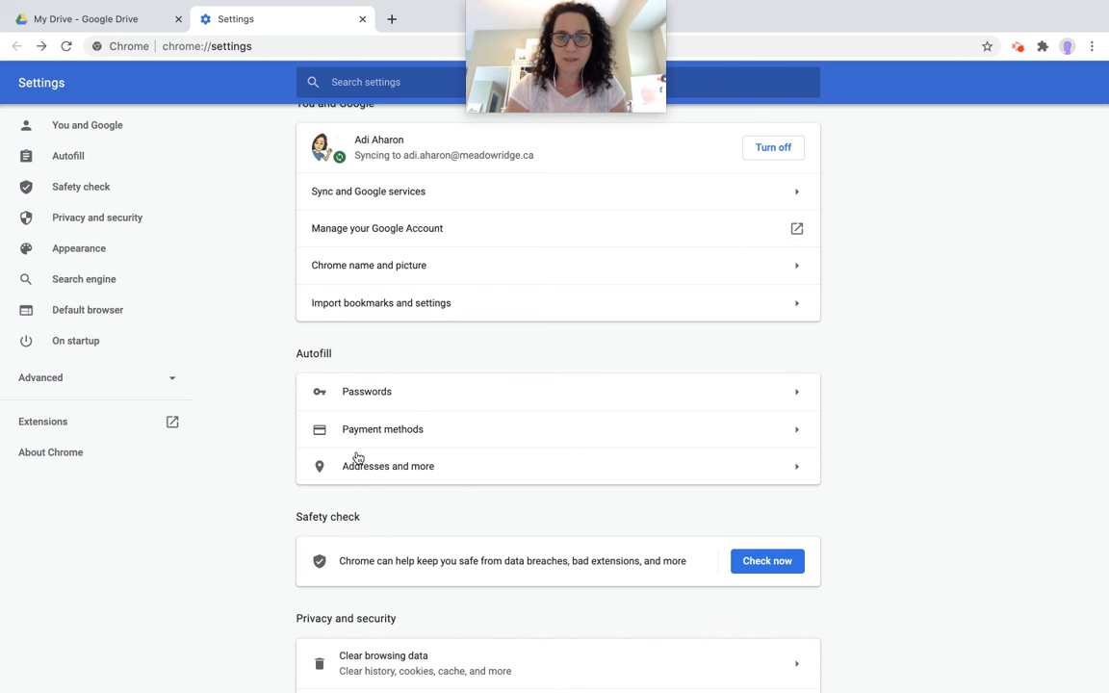
{"action": "scroll", "scroll_direction": "down", "scroll_amount": 3}
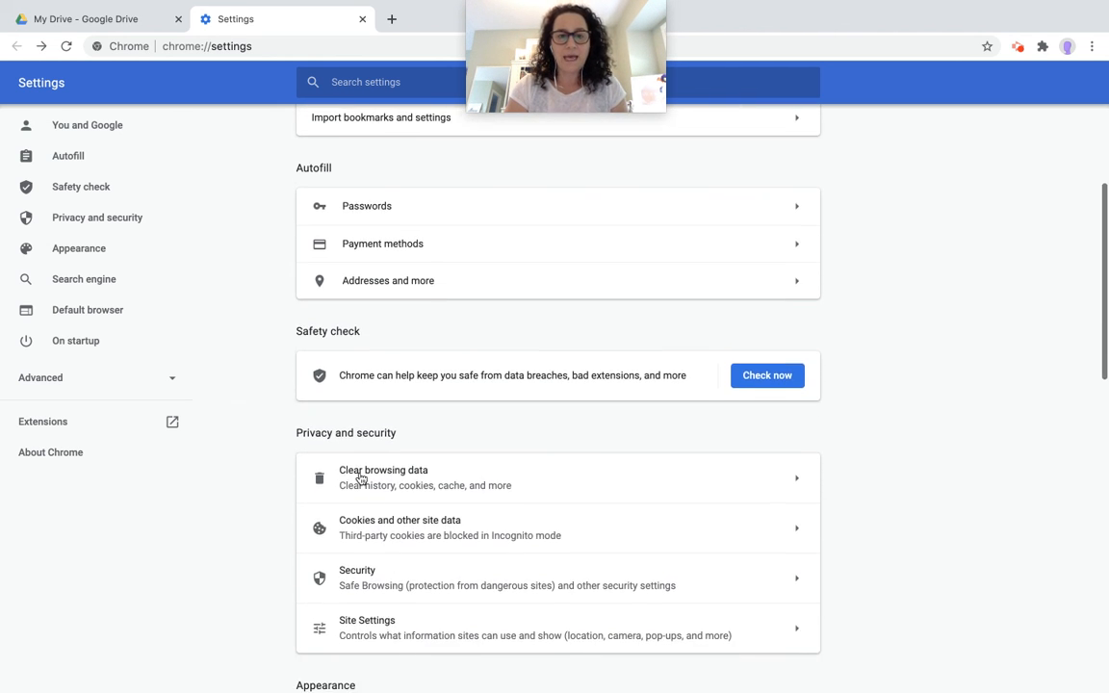
{"action": "scroll", "scroll_direction": "down", "scroll_amount": 3}
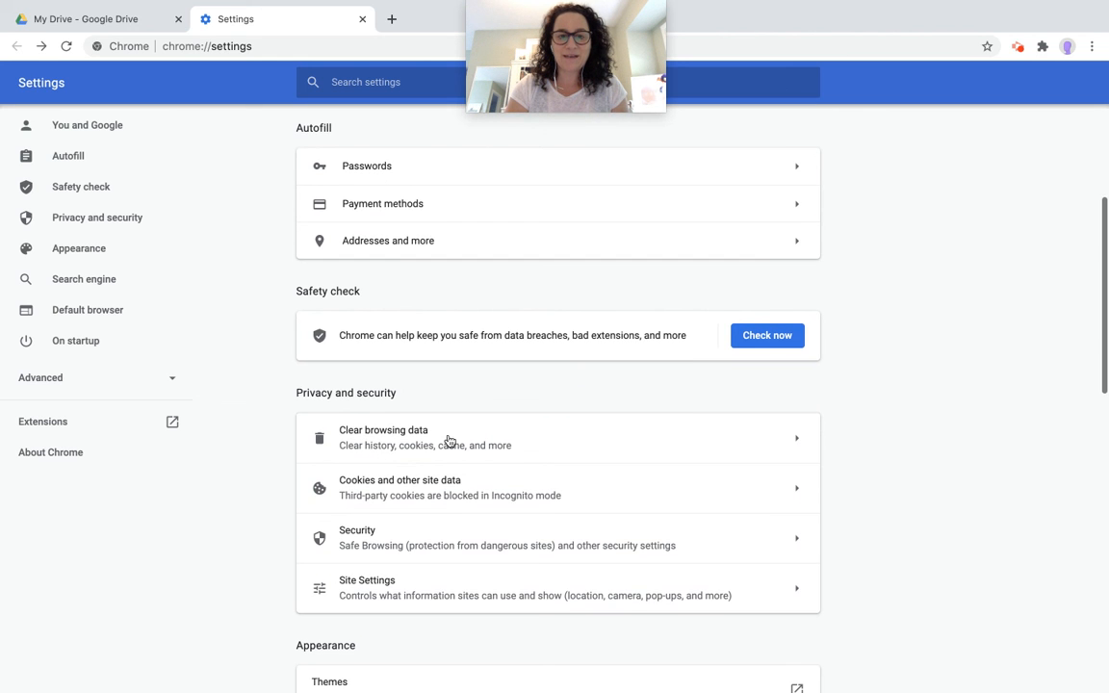
{"action": "scroll", "scroll_direction": "down", "scroll_amount": 3}
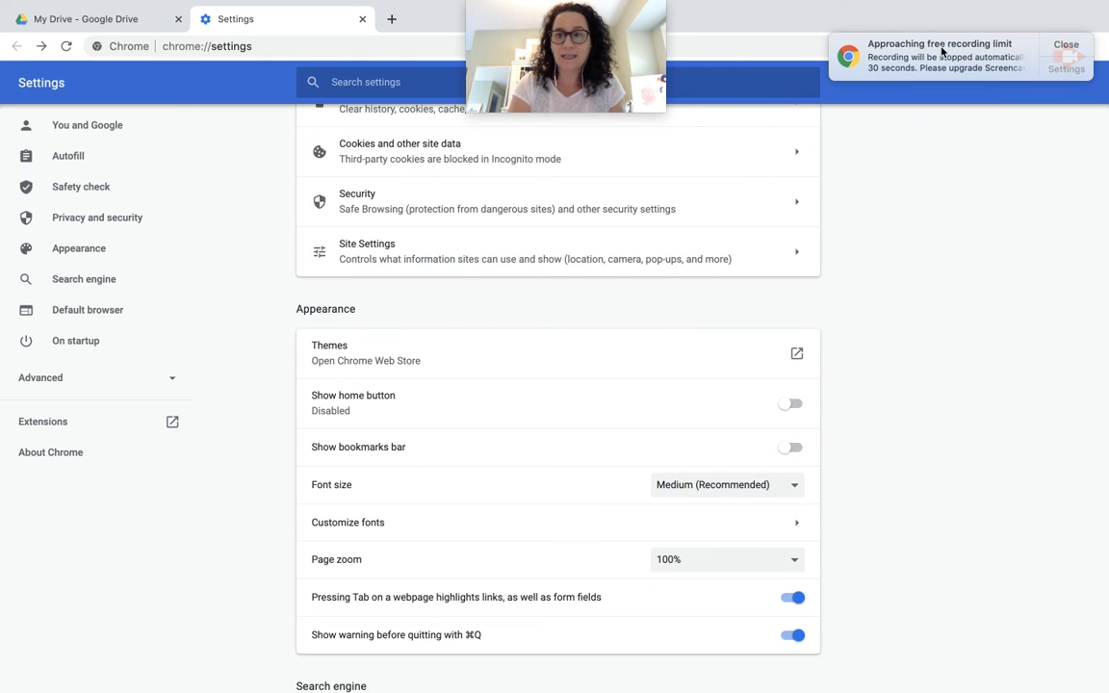
{"action": "left_click", "coordinate": [1066, 45]}
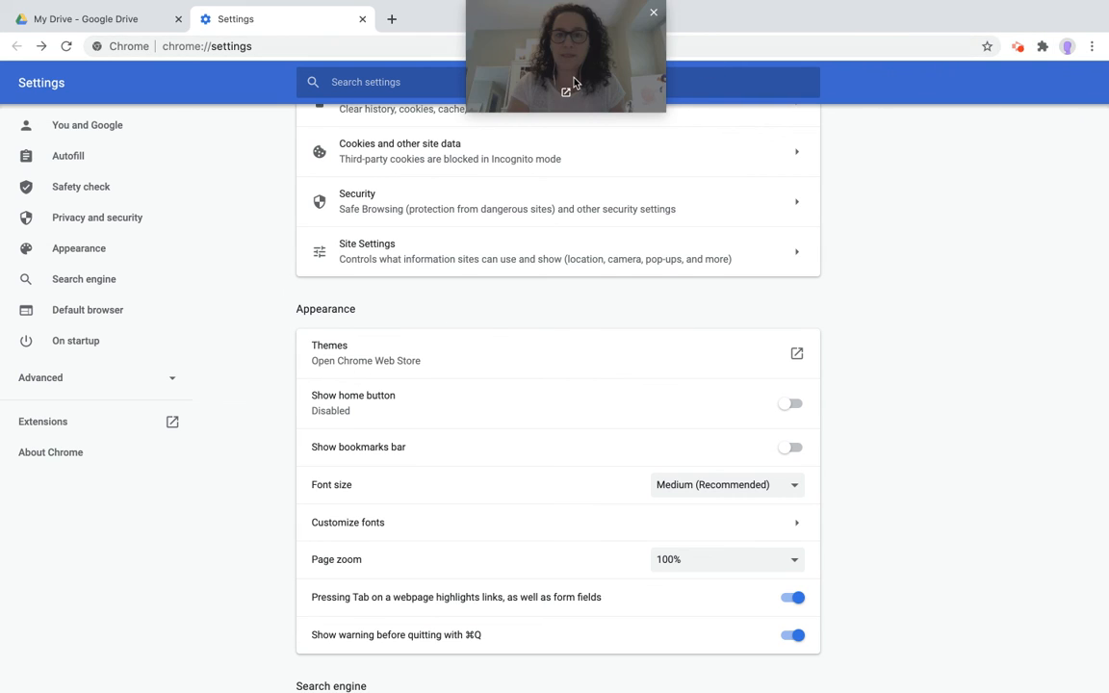